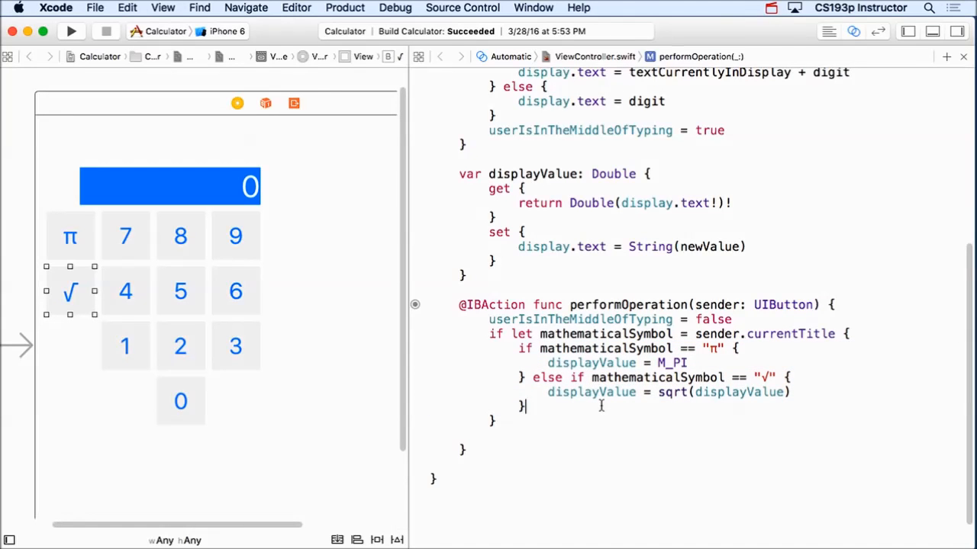
Start a new project file and narrow the templates to iOS Source.
{"action": "left_click", "coordinate": [95, 8]}
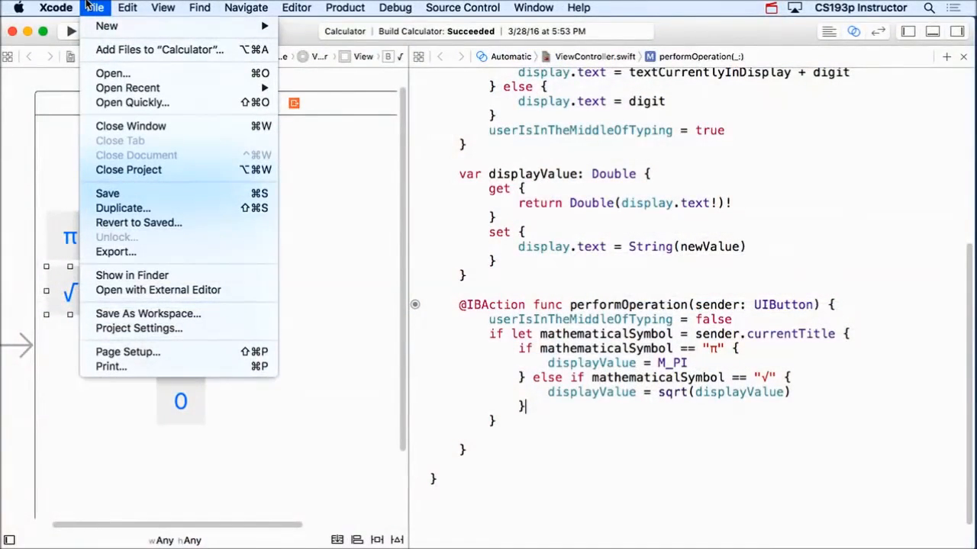
{"action": "mouse_move", "coordinate": [107, 26]}
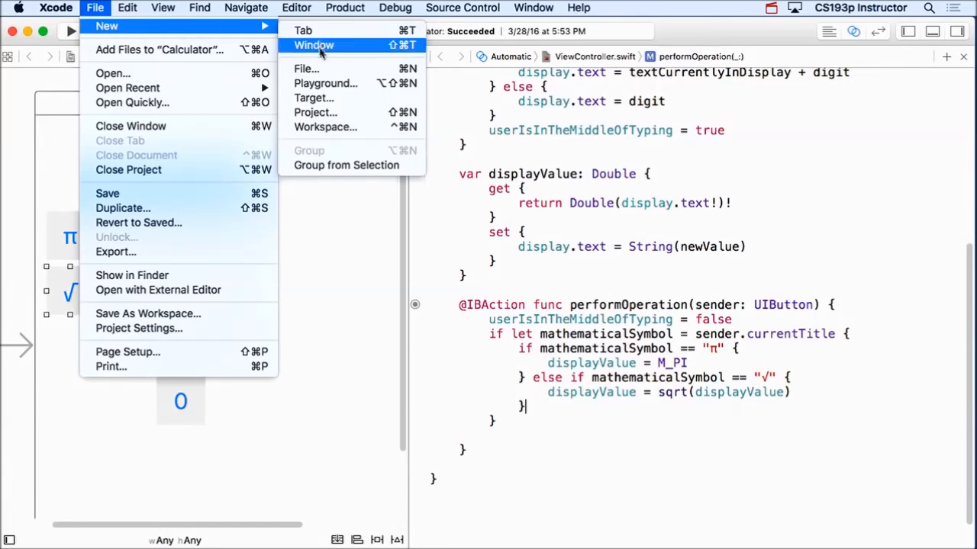
{"action": "mouse_move", "coordinate": [305, 69]}
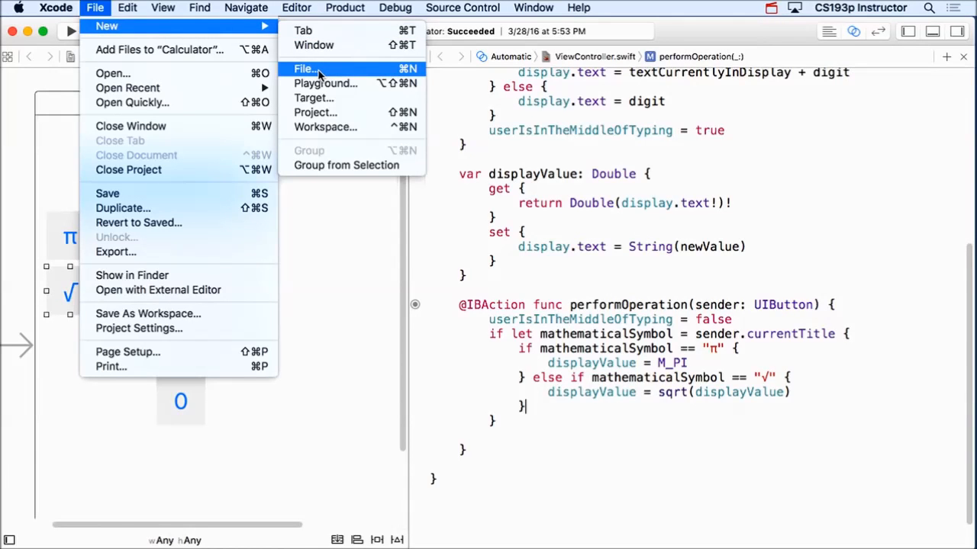
{"action": "left_click", "coordinate": [302, 69]}
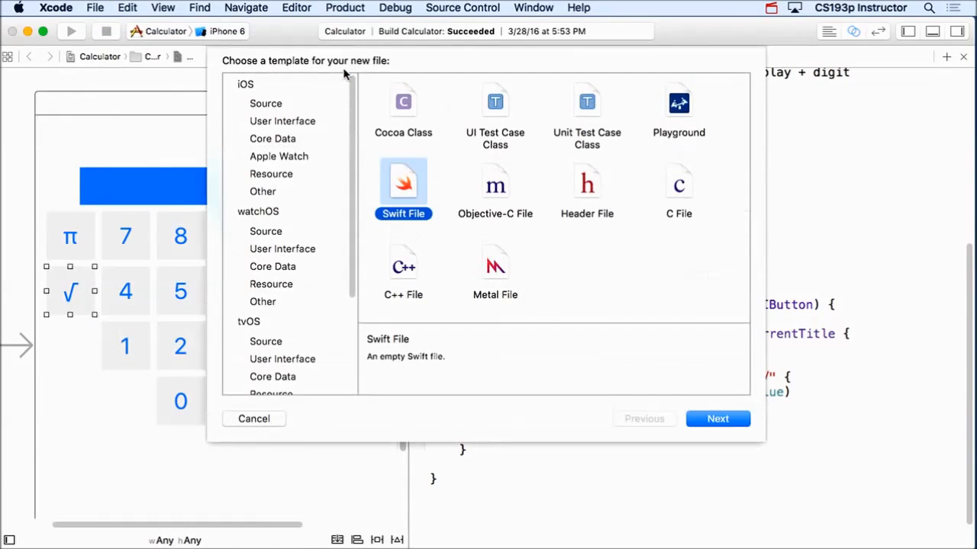
{"action": "left_click", "coordinate": [244, 84]}
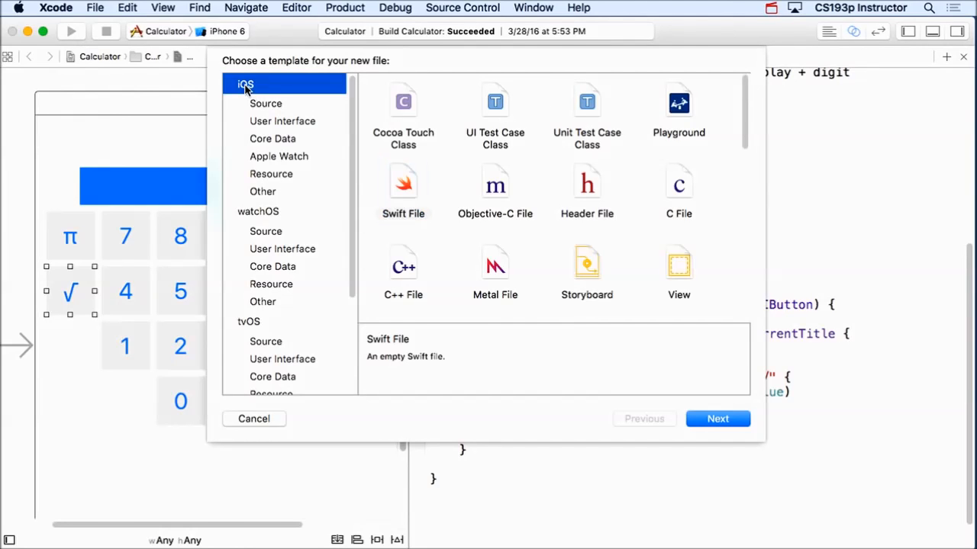
{"action": "left_click", "coordinate": [265, 103]}
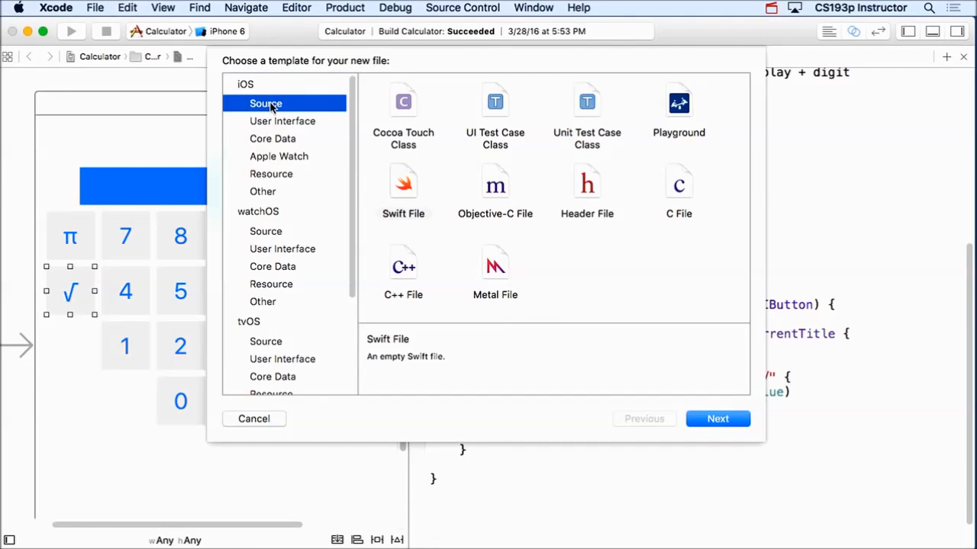
{"action": "mouse_move", "coordinate": [271, 314]}
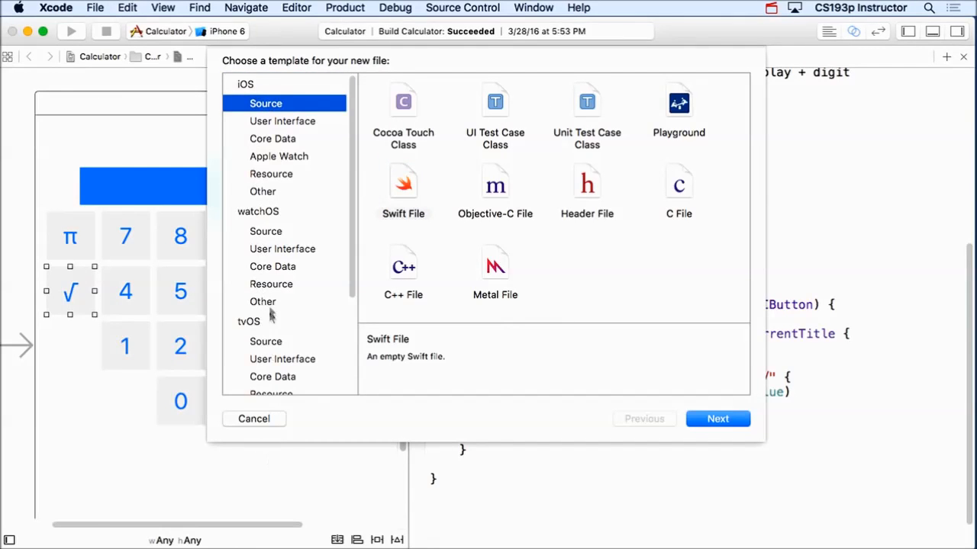
Choose the empty Swift File template (after a look at Cocoa Touch Class) and continue to naming.
{"action": "left_click", "coordinate": [403, 186]}
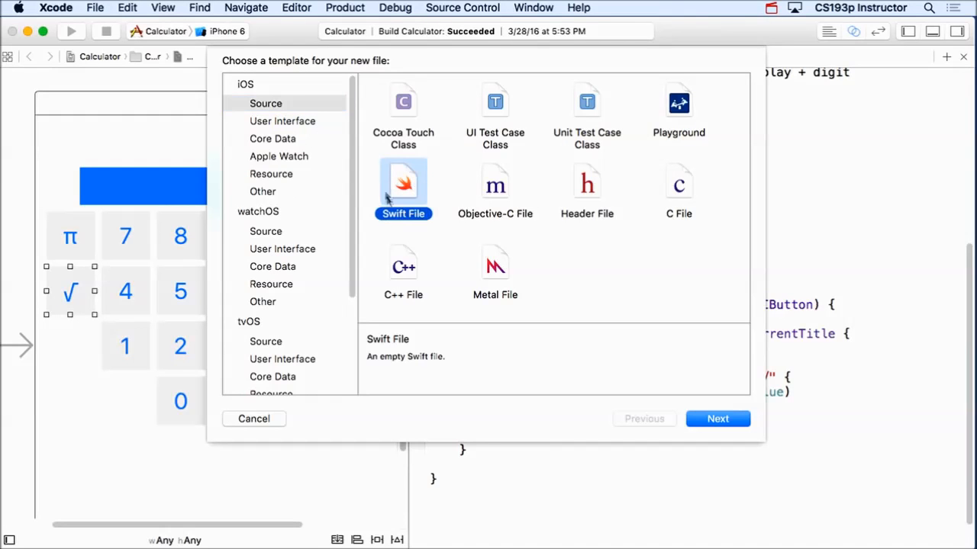
{"action": "left_click", "coordinate": [403, 114]}
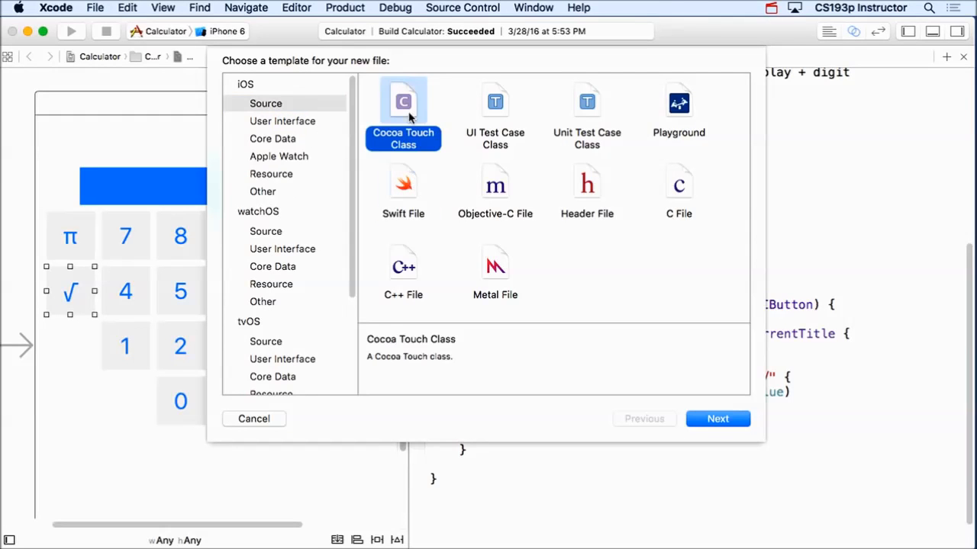
{"action": "mouse_move", "coordinate": [403, 180]}
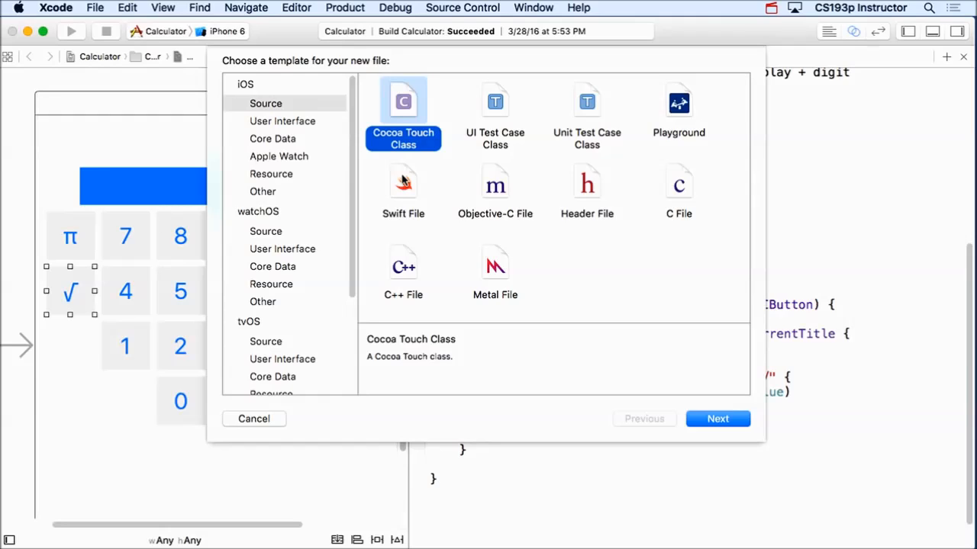
{"action": "left_click", "coordinate": [403, 186]}
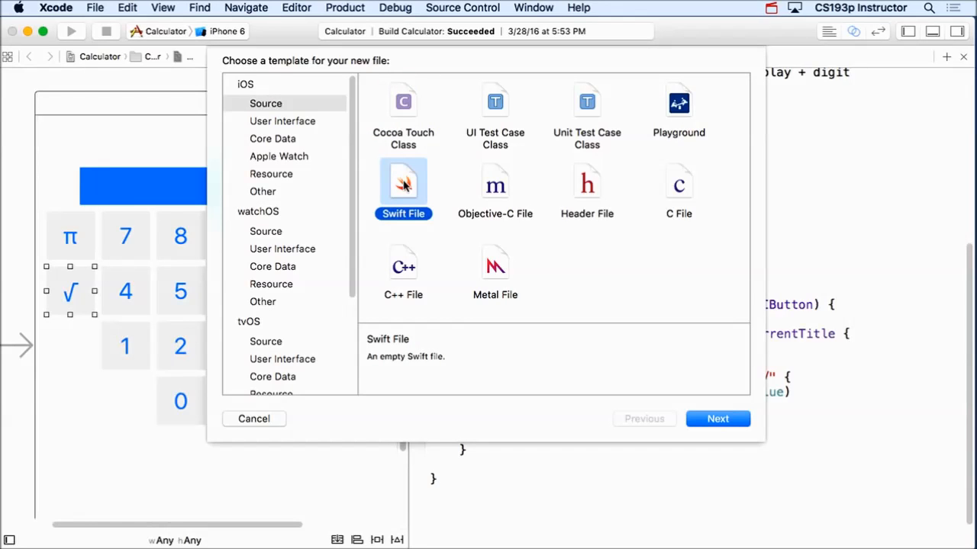
{"action": "left_click", "coordinate": [717, 418]}
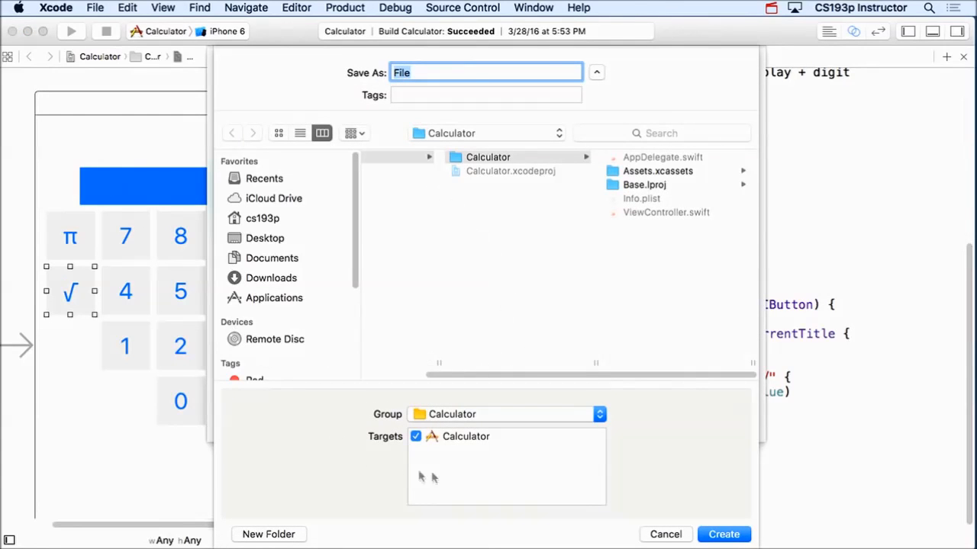
{"action": "mouse_move", "coordinate": [613, 201]}
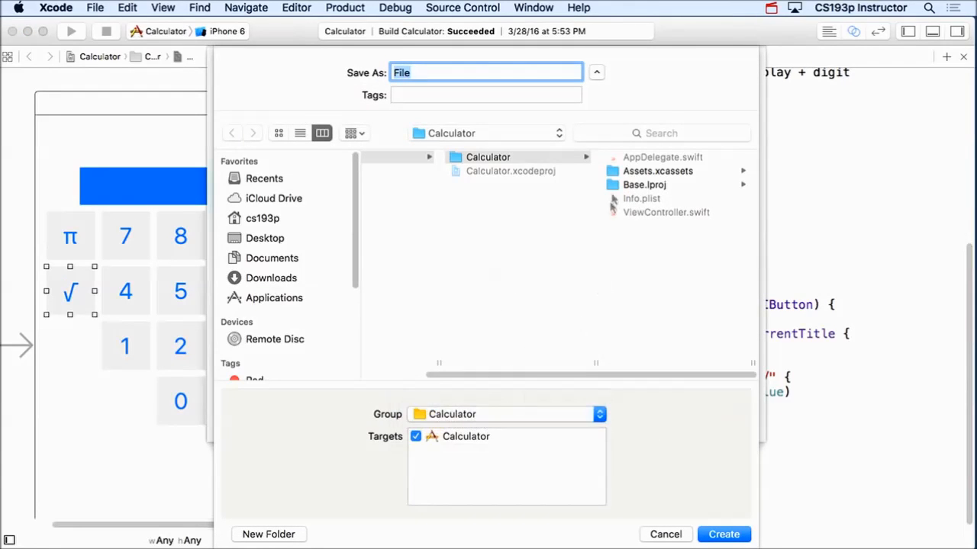
{"action": "mouse_move", "coordinate": [670, 204]}
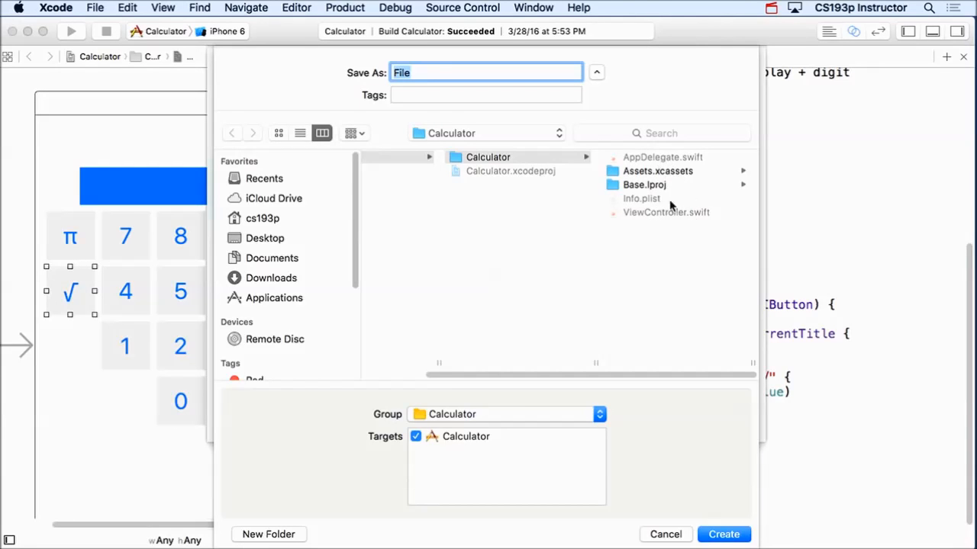
{"action": "mouse_move", "coordinate": [429, 76]}
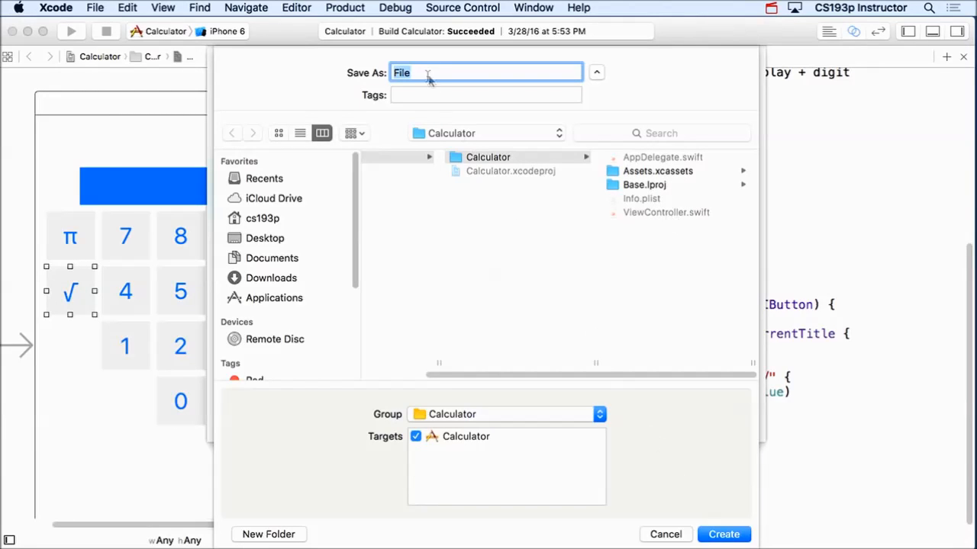
Name the file CalculatorBrain in the Calculator group and create it.
{"action": "type", "text": "CalculatorBrain"}
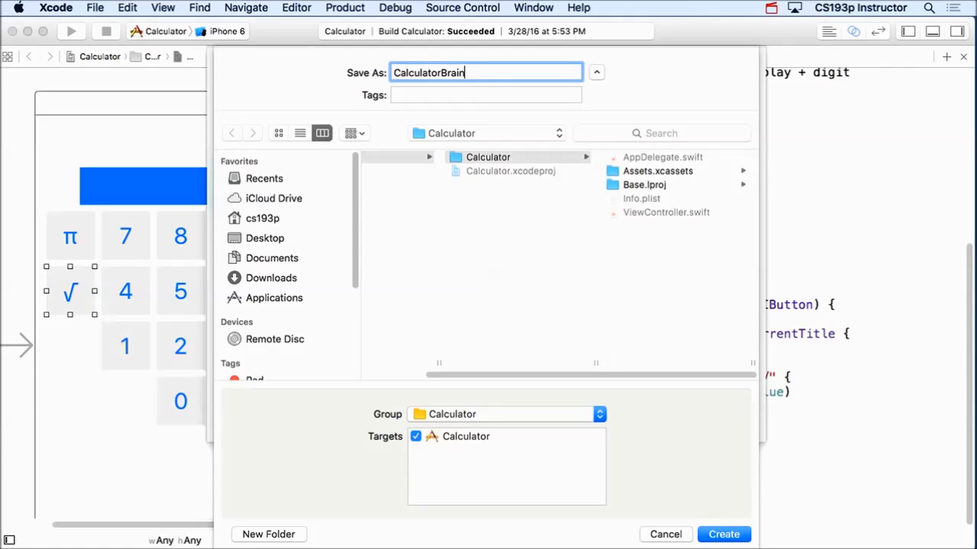
{"action": "mouse_move", "coordinate": [565, 395]}
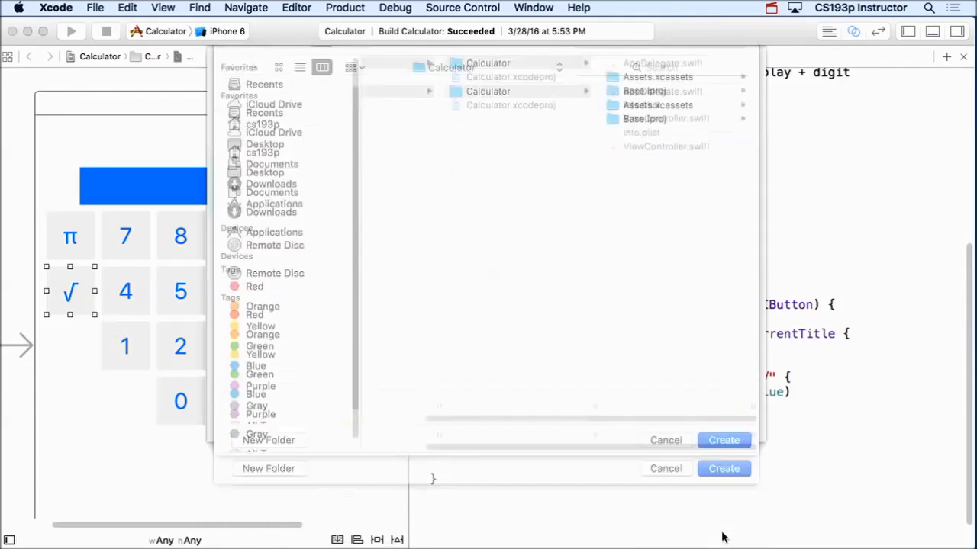
{"action": "left_click", "coordinate": [723, 440]}
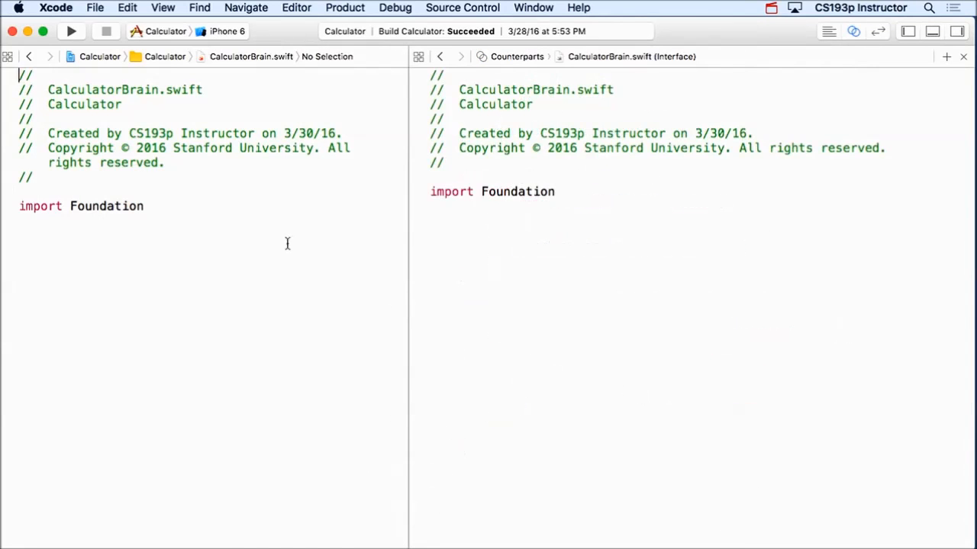
{"action": "triple_click", "coordinate": [107, 206]}
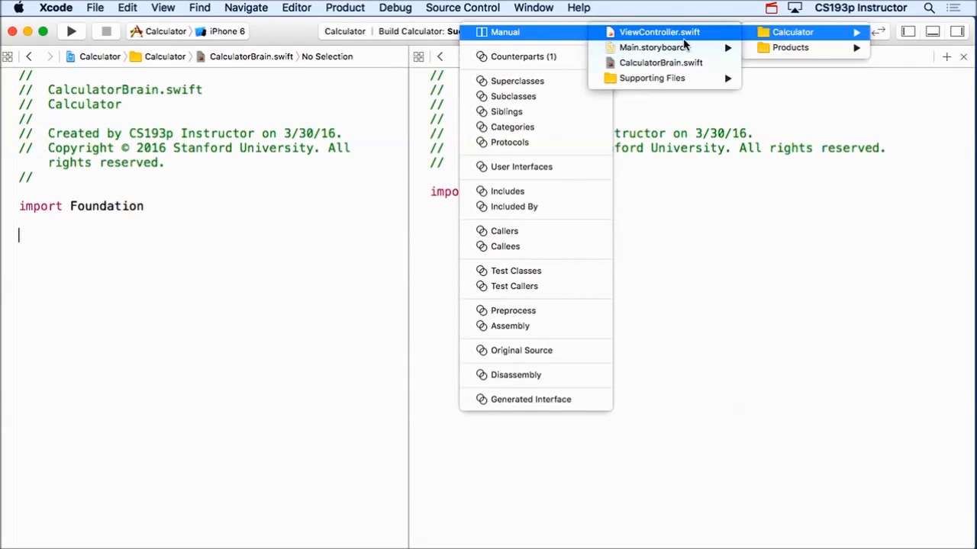
Show ViewController.swift in the assistant pane at performOperation, then return to CalculatorBrain.swift.
{"action": "left_click", "coordinate": [657, 30]}
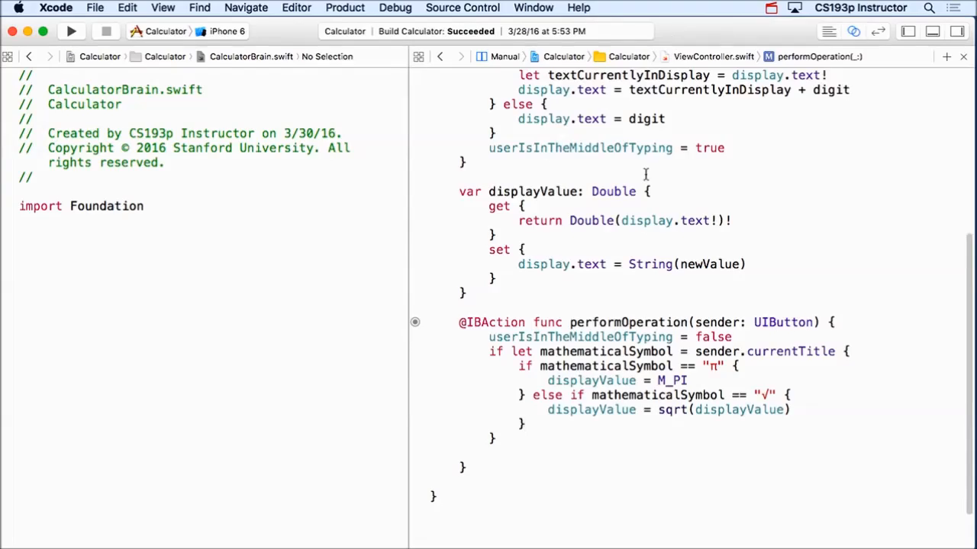
{"action": "scroll", "scroll_direction": "down", "scroll_amount": 3}
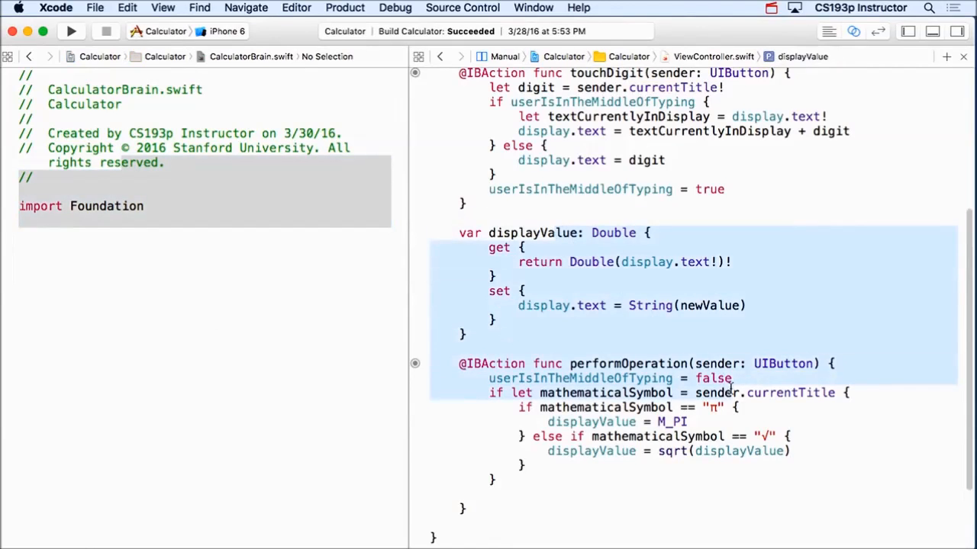
{"action": "left_click", "coordinate": [690, 305]}
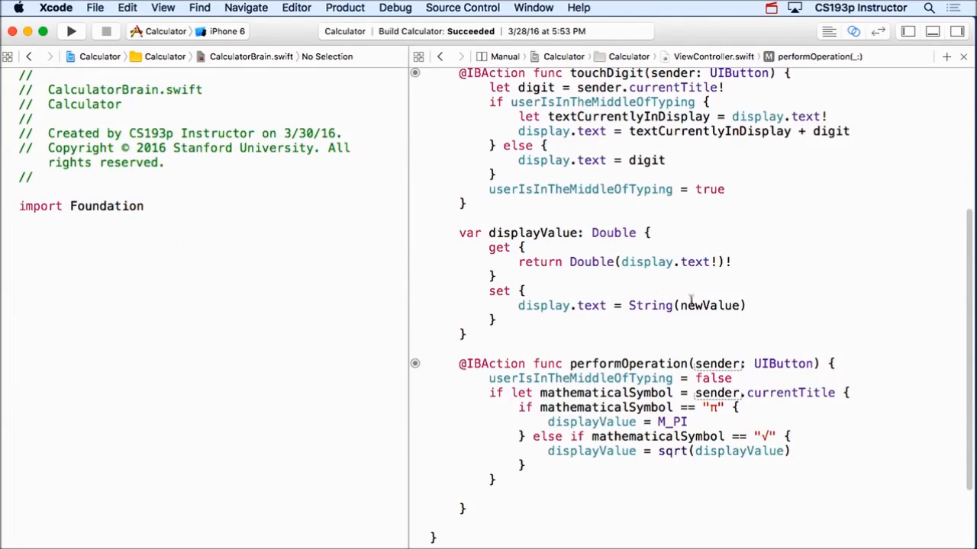
{"action": "left_click", "coordinate": [19, 235]}
{"action": "type", "text": "class CalculatorBrain"}
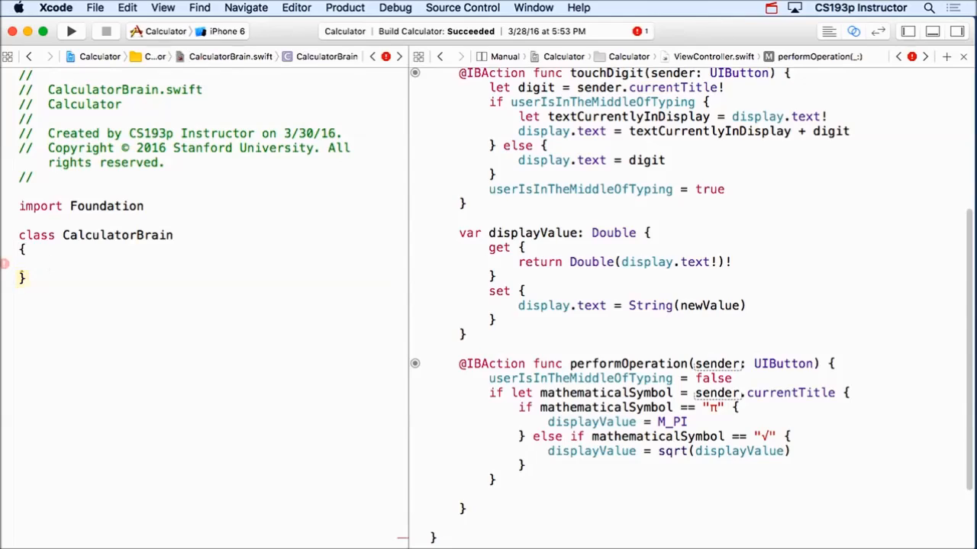
Begin a 'func setOper' declaration inside the CalculatorBrain class body.
{"action": "left_click", "coordinate": [49, 263]}
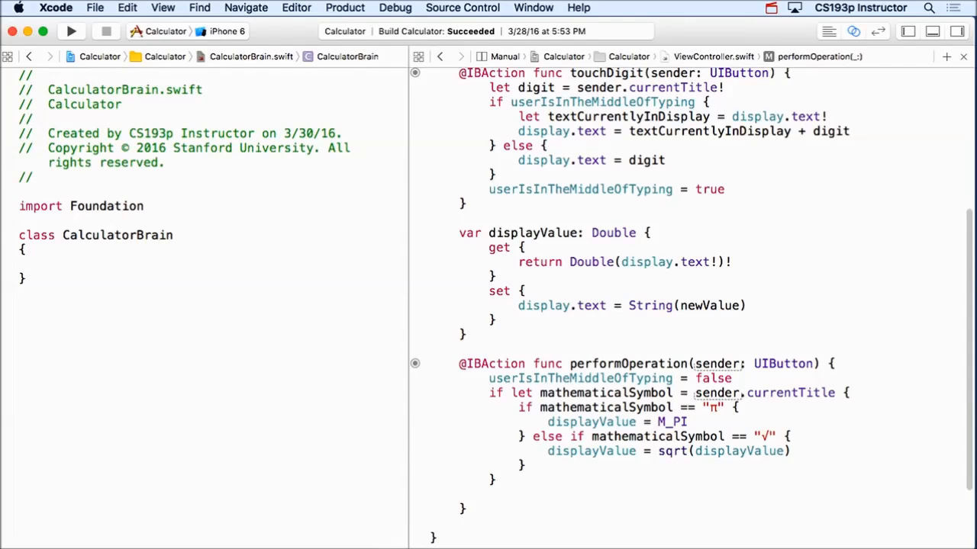
{"action": "type", "text": "func setOper"}
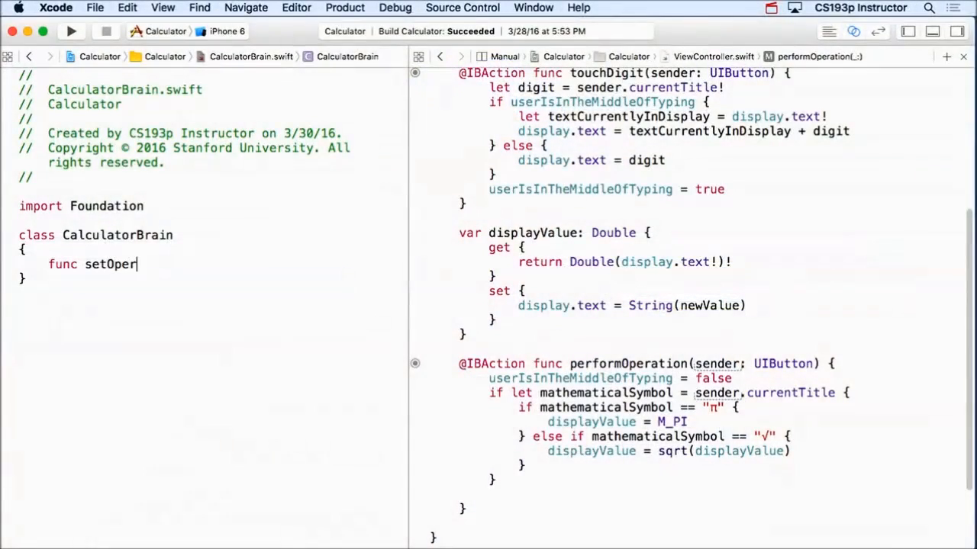
Finish setOperand(operand: Double) { } and start the performOperation method.
{"action": "type", "text": "and(operand"}
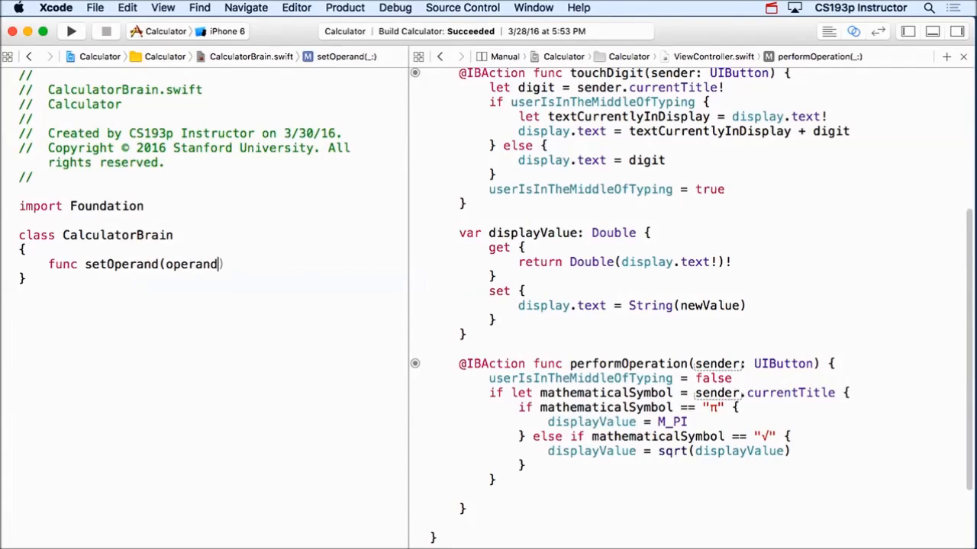
{"action": "type", "text": ": Double) {"}
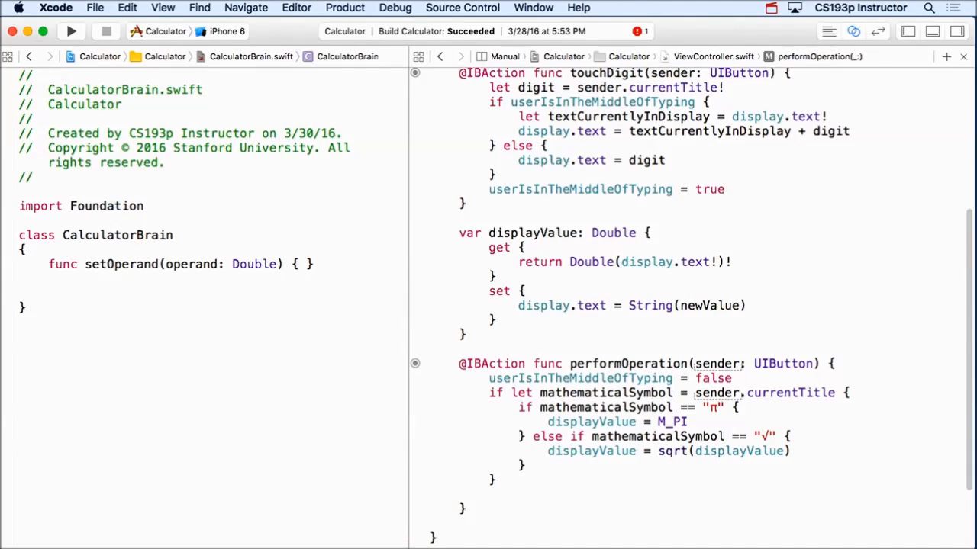
{"action": "type", "text": "func"}
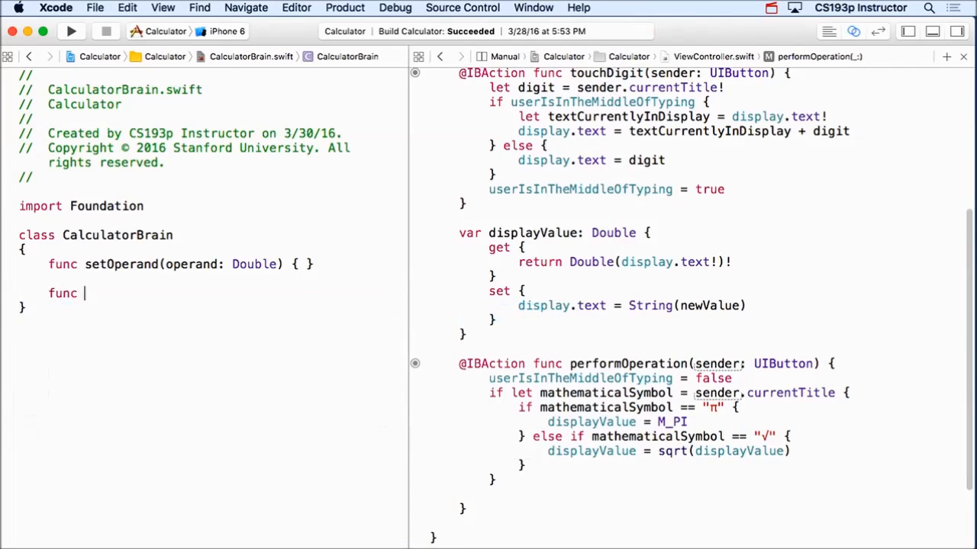
{"action": "type", "text": "performOperation"}
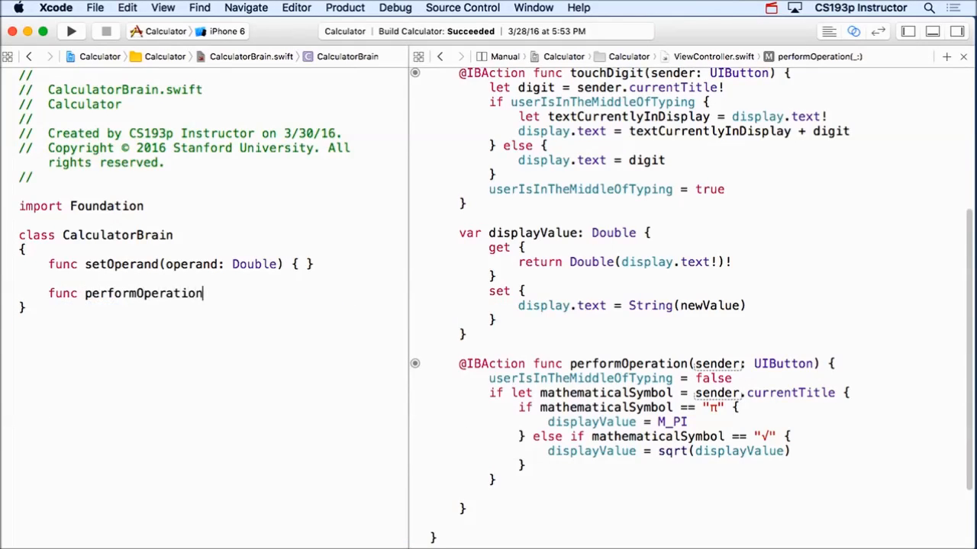
Declare performOperation(symbol: String) and a result: Double property.
{"action": "type", "text": "("}
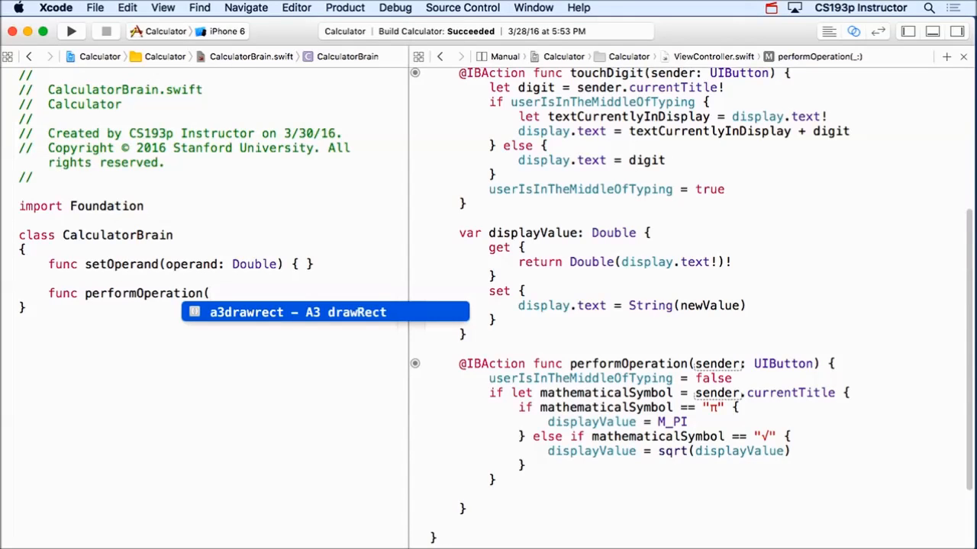
{"action": "type", "text": "symbol: String) {"}
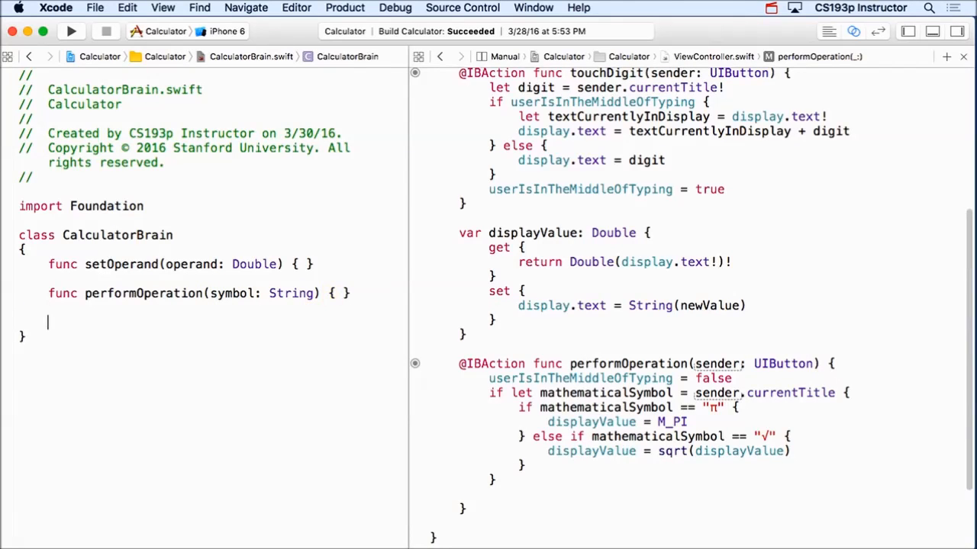
{"action": "type", "text": "var rest"}
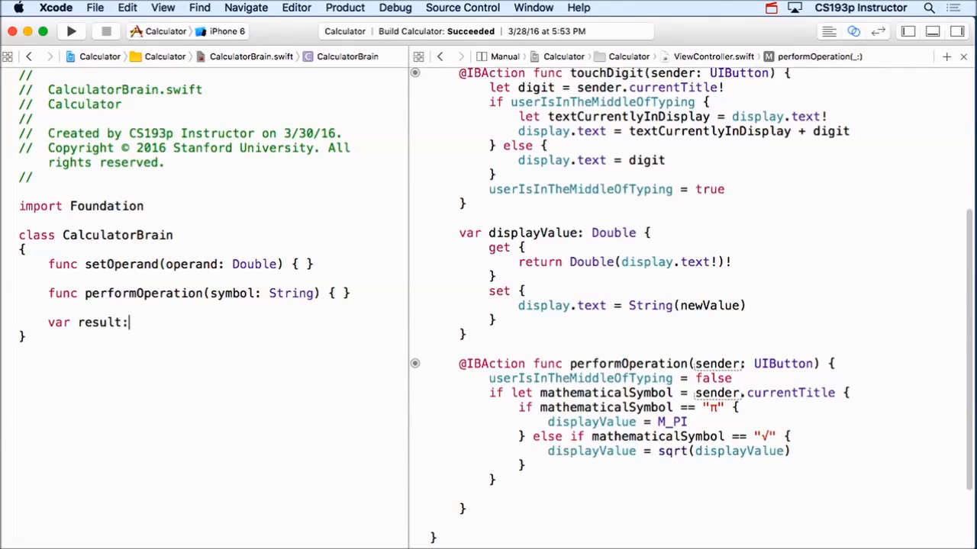
{"action": "type", "text": "Double"}
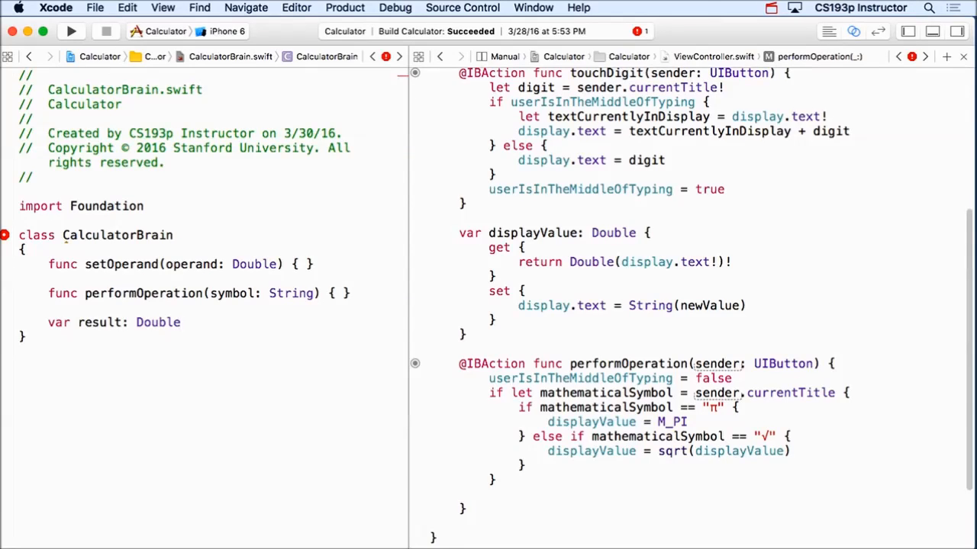
Give result a getter block that returns 0.0, making it a read-only computed property.
{"action": "left_click", "coordinate": [180, 322]}
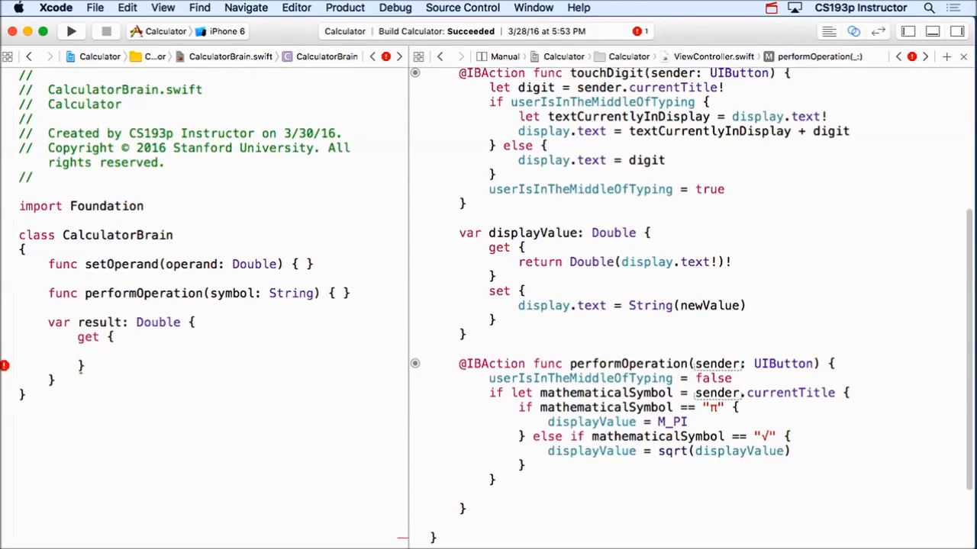
{"action": "left_click", "coordinate": [107, 351]}
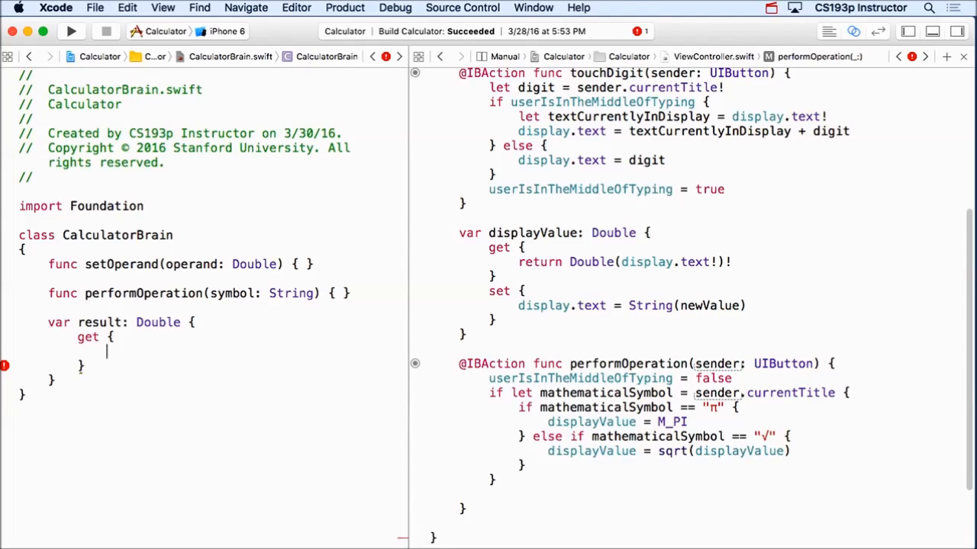
{"action": "type", "text": "return 0.0"}
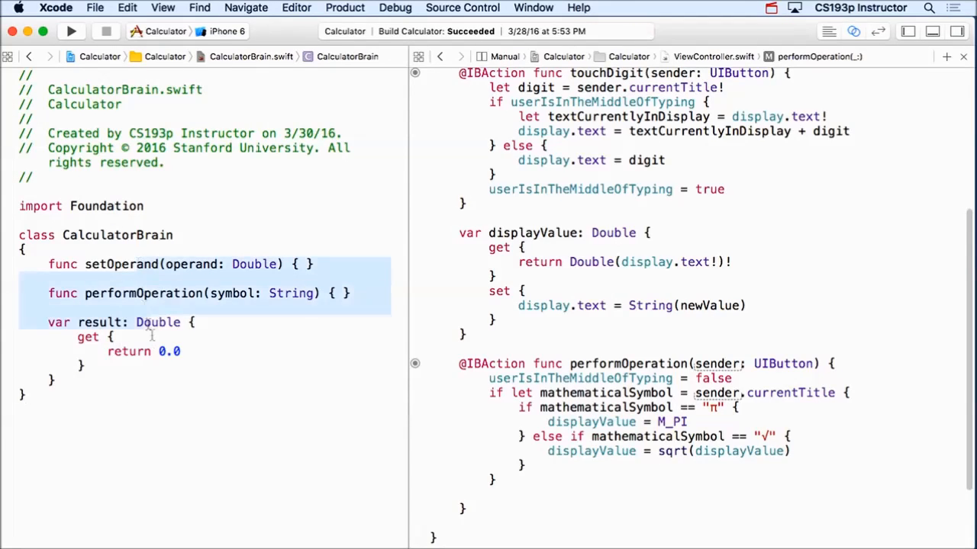
{"action": "left_click", "coordinate": [159, 367]}
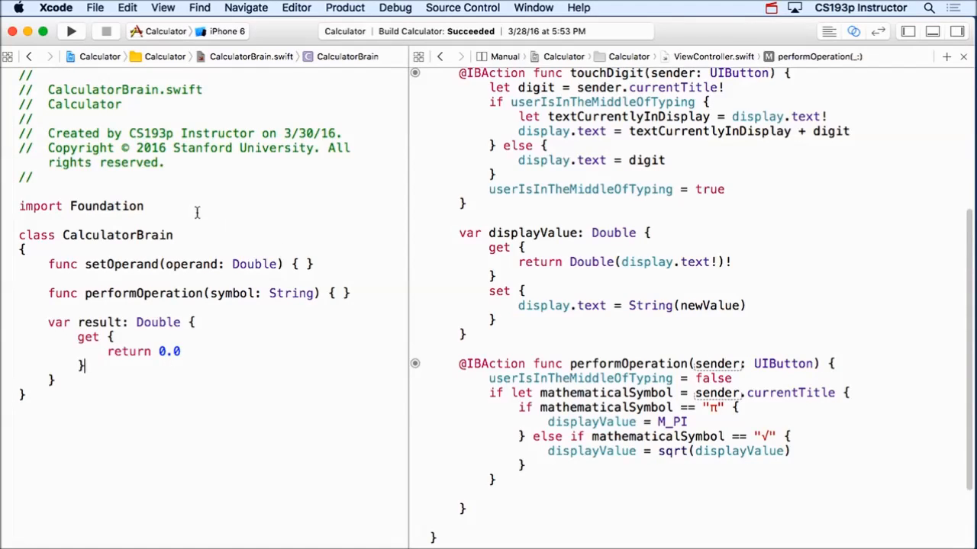
{"action": "mouse_move", "coordinate": [232, 214]}
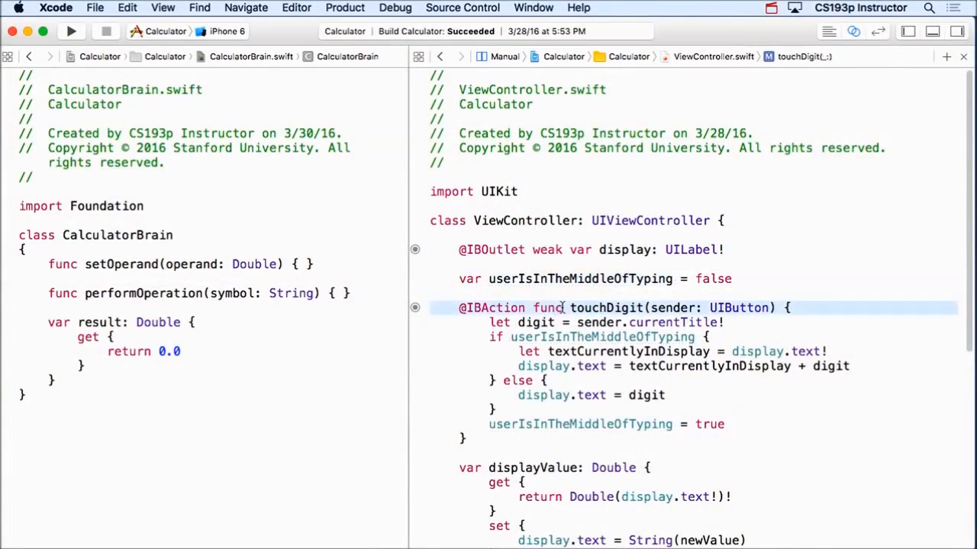
Mark ViewController's displayValue property private.
{"action": "scroll", "scroll_direction": "down", "scroll_amount": 3}
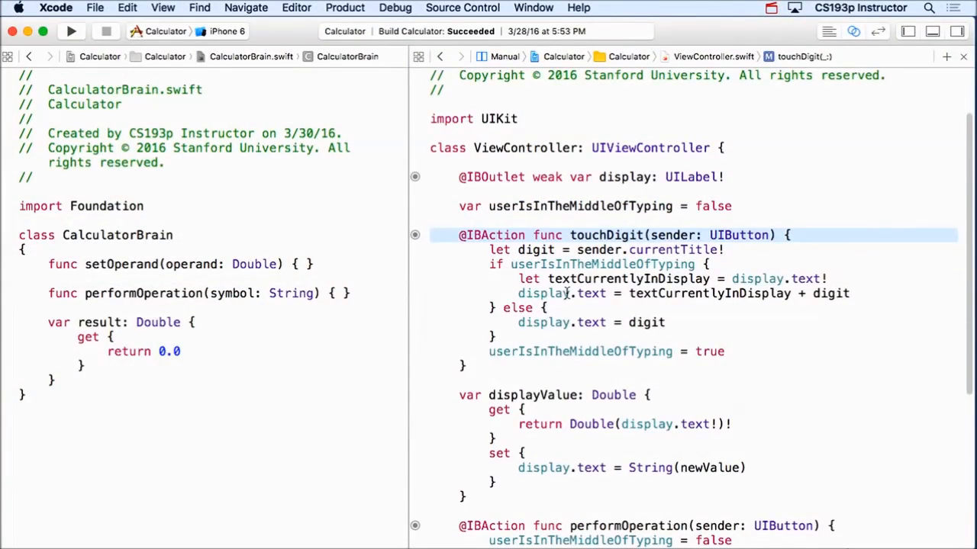
{"action": "scroll", "scroll_direction": "down", "scroll_amount": 3}
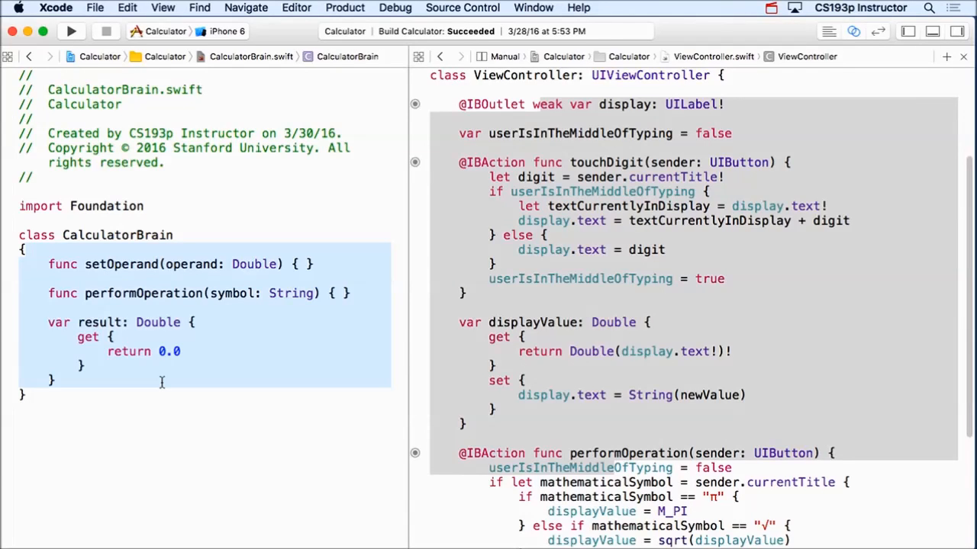
{"action": "mouse_move", "coordinate": [258, 327]}
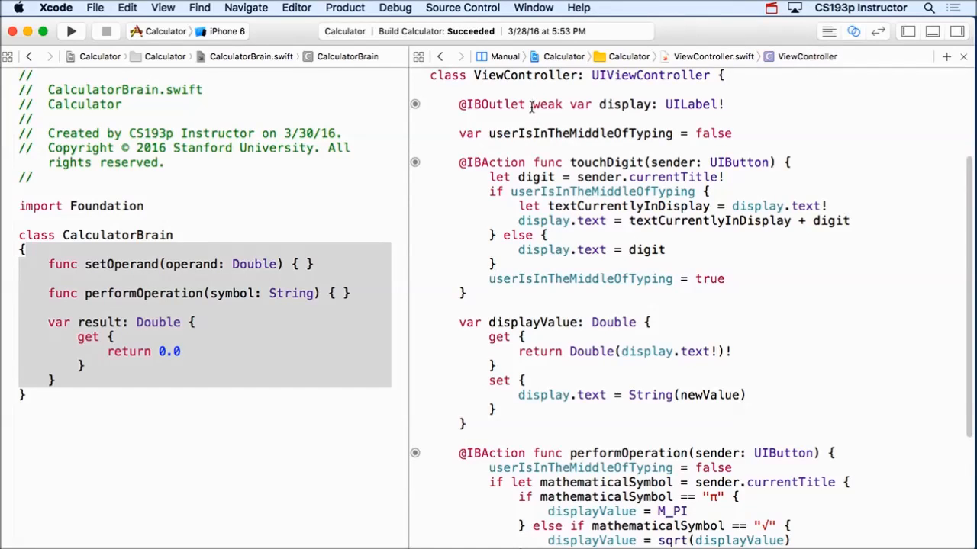
{"action": "type", "text": "private"}
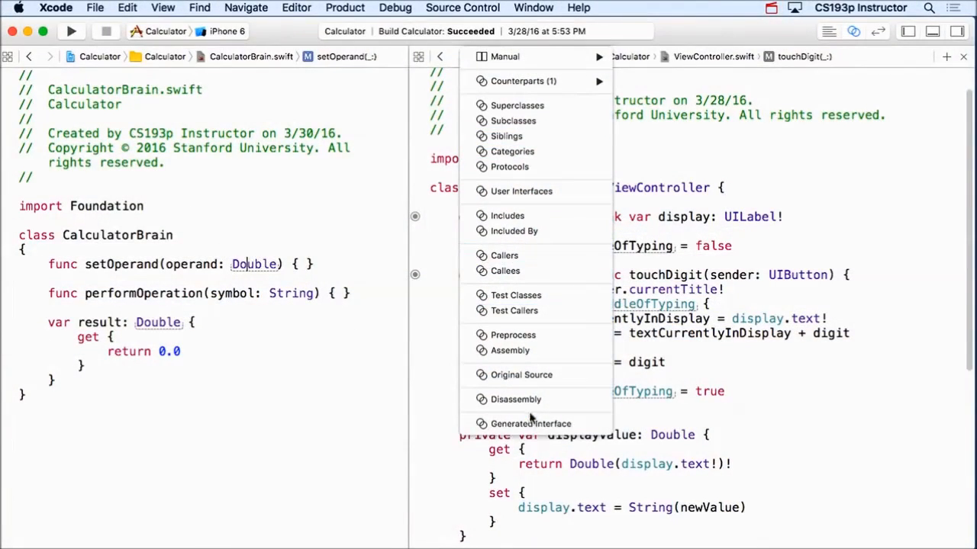
{"action": "mouse_move", "coordinate": [531, 424]}
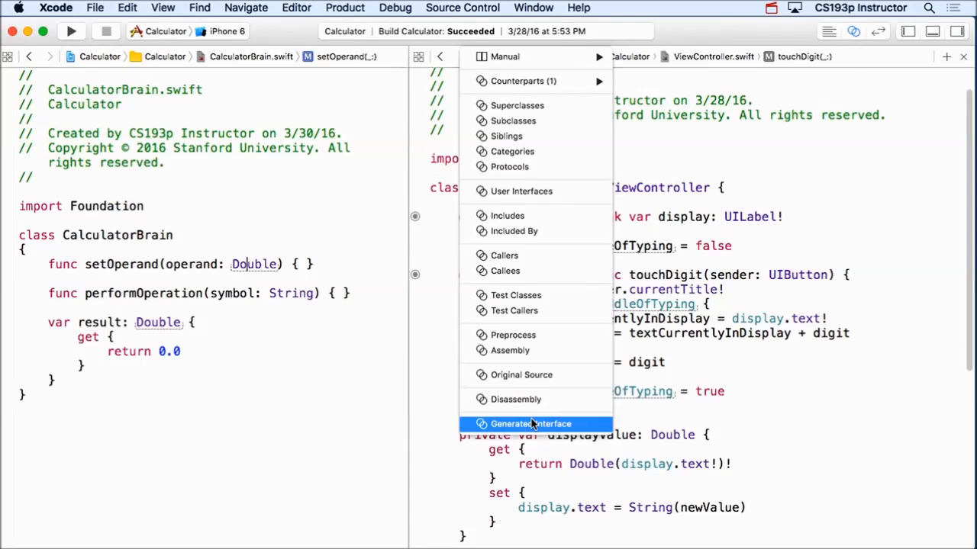
Show the generated interface and highlight result's get-only and the internal access level.
{"action": "left_click", "coordinate": [531, 424]}
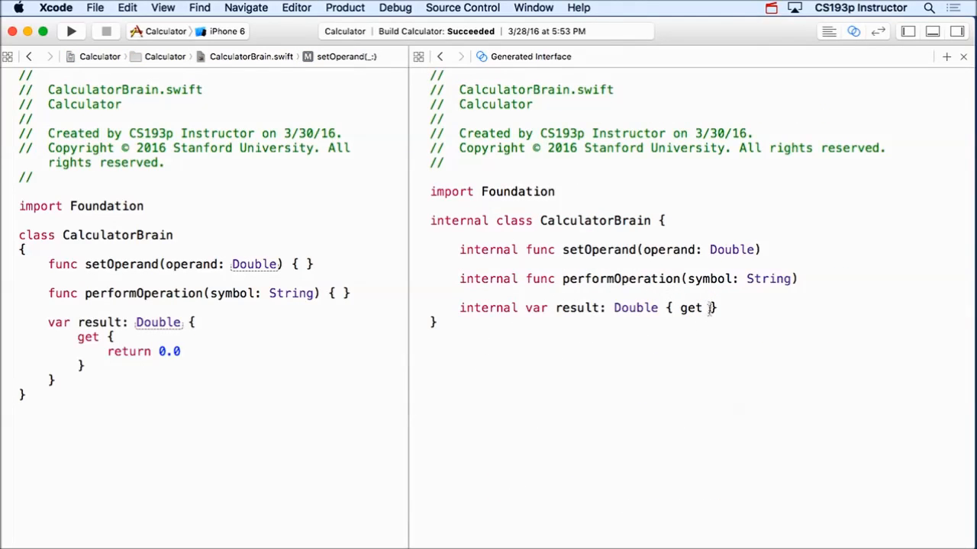
{"action": "double_click", "coordinate": [690, 309]}
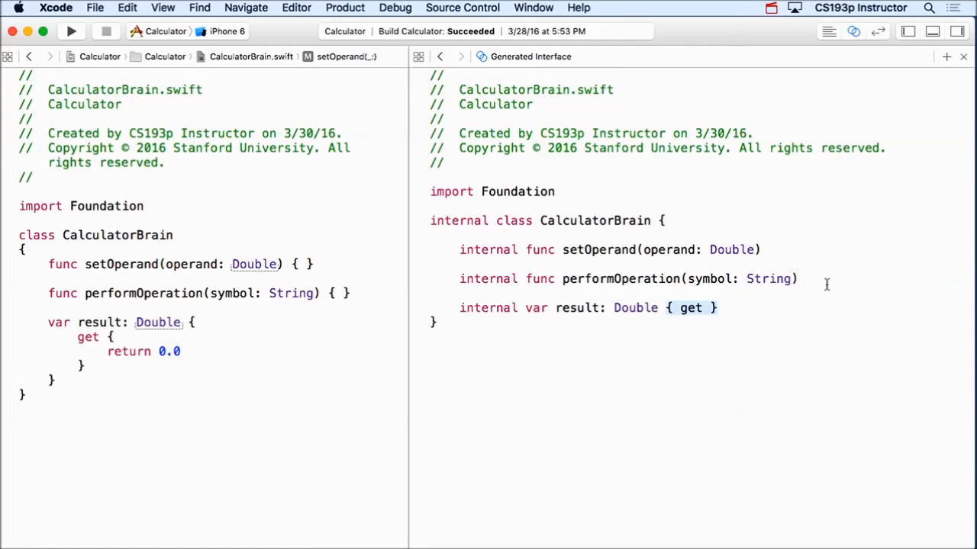
{"action": "mouse_move", "coordinate": [545, 271]}
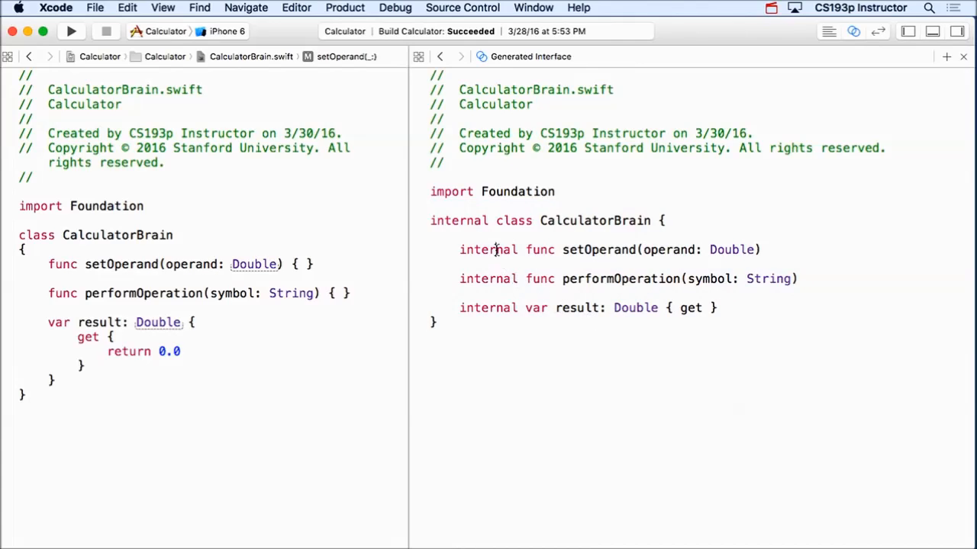
{"action": "double_click", "coordinate": [488, 250]}
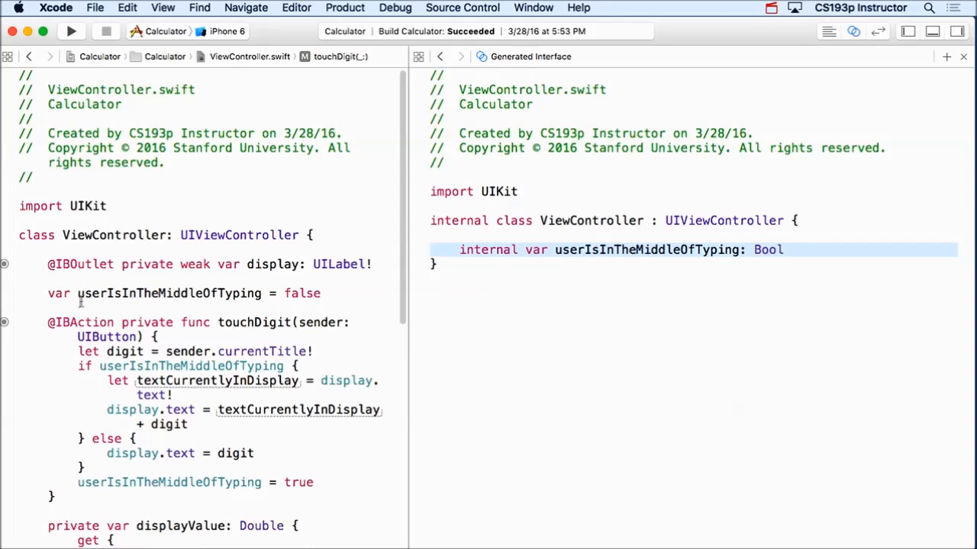
Mark userIsInTheMiddleOfTyping private and save so the generated interface updates.
{"action": "type", "text": "private"}
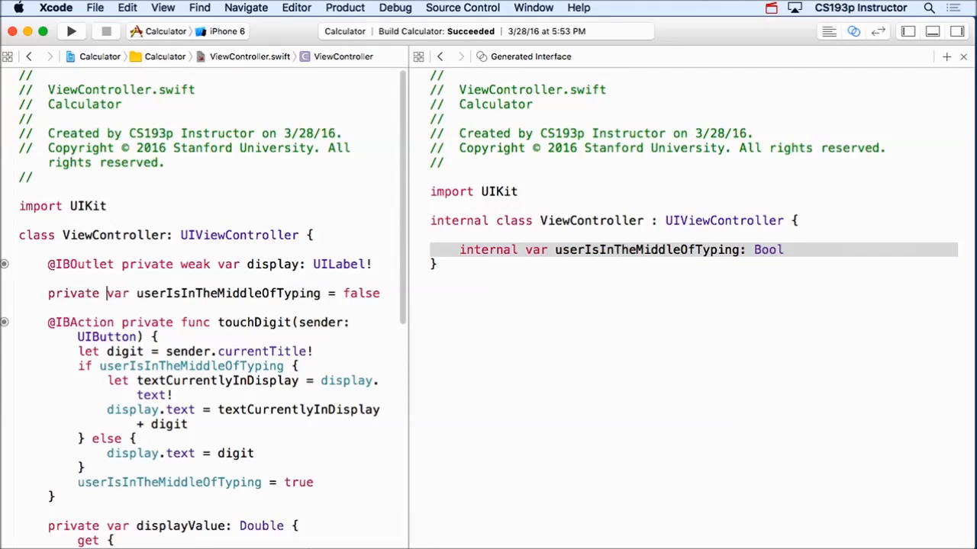
{"action": "key", "text": "cmd+s"}
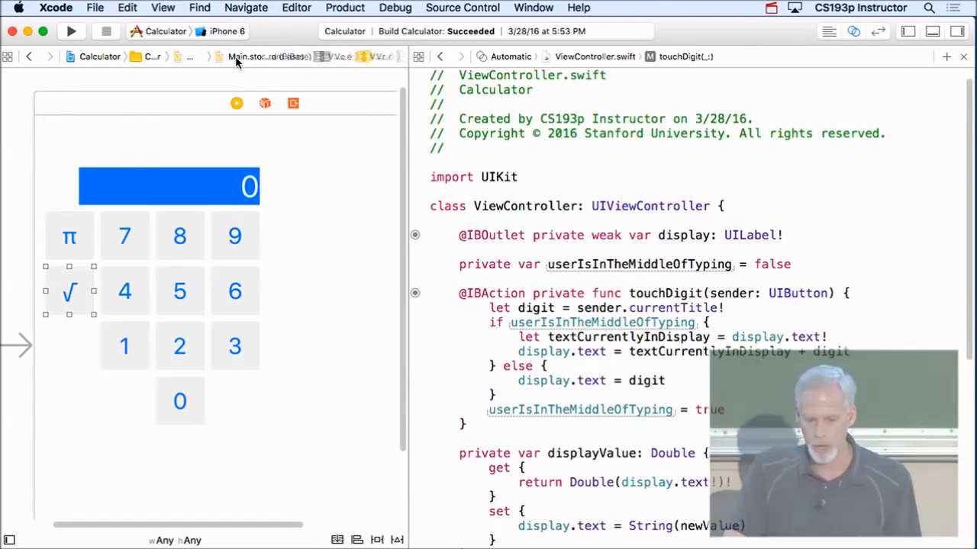
Switch the editor to CalculatorBrain.swift with ViewController.swift beside it.
{"action": "left_click", "coordinate": [266, 57]}
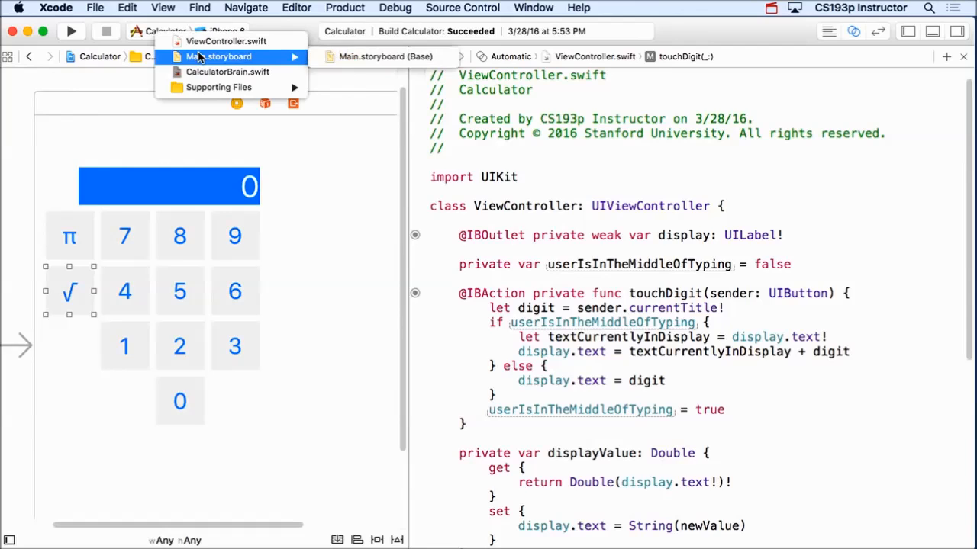
{"action": "left_click", "coordinate": [228, 72]}
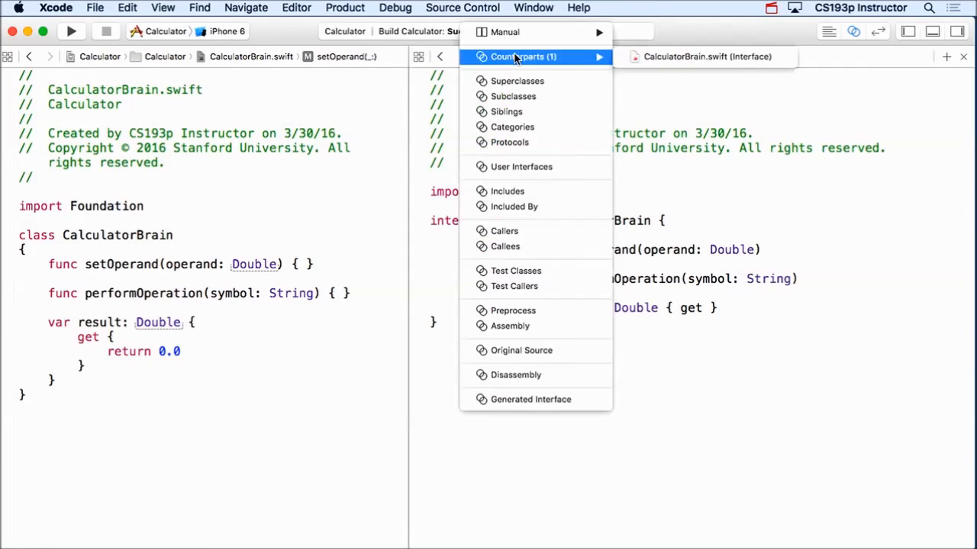
{"action": "mouse_move", "coordinate": [503, 33]}
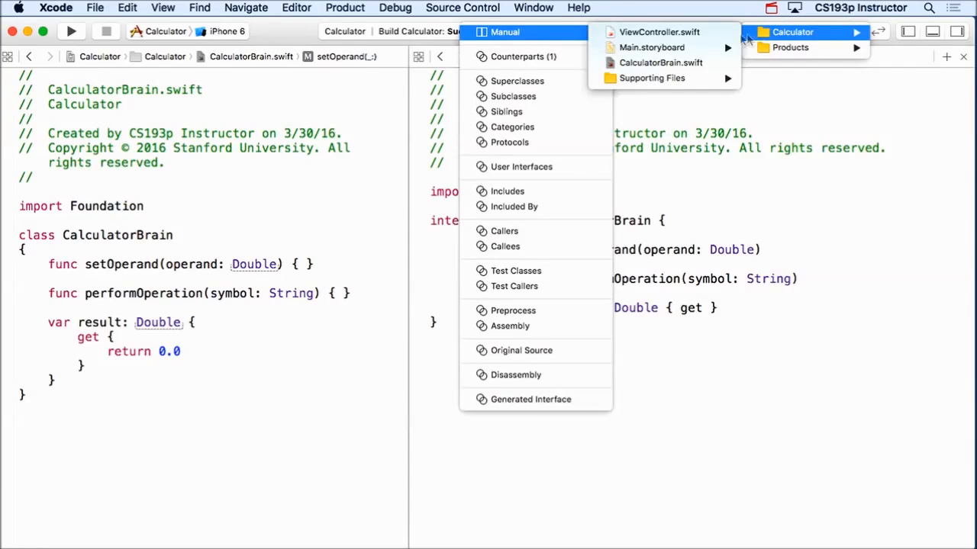
{"action": "left_click", "coordinate": [659, 31]}
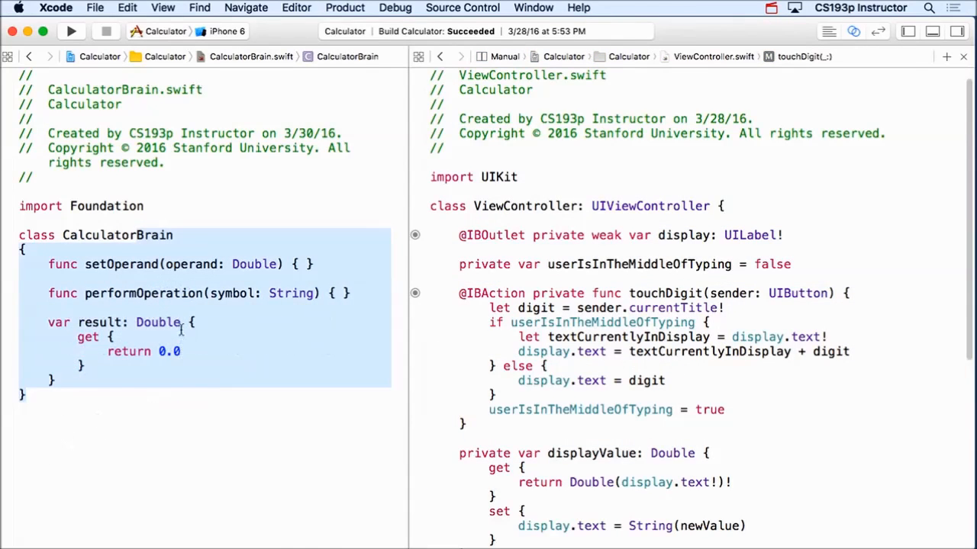
Declare 'private var brain: CalculatorBrain' above the performOperation action in ViewController.
{"action": "left_click", "coordinate": [665, 380]}
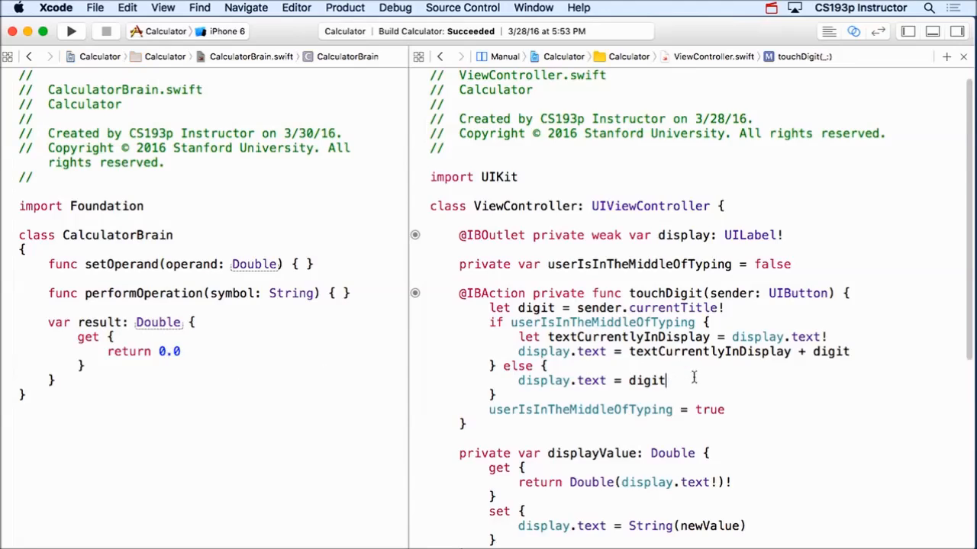
{"action": "scroll", "scroll_direction": "down", "scroll_amount": 3}
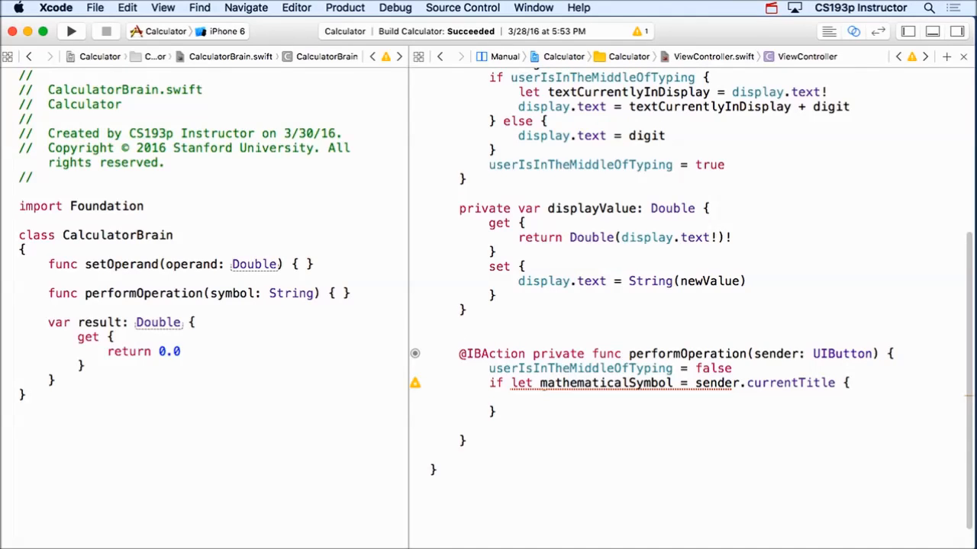
{"action": "left_click", "coordinate": [458, 339]}
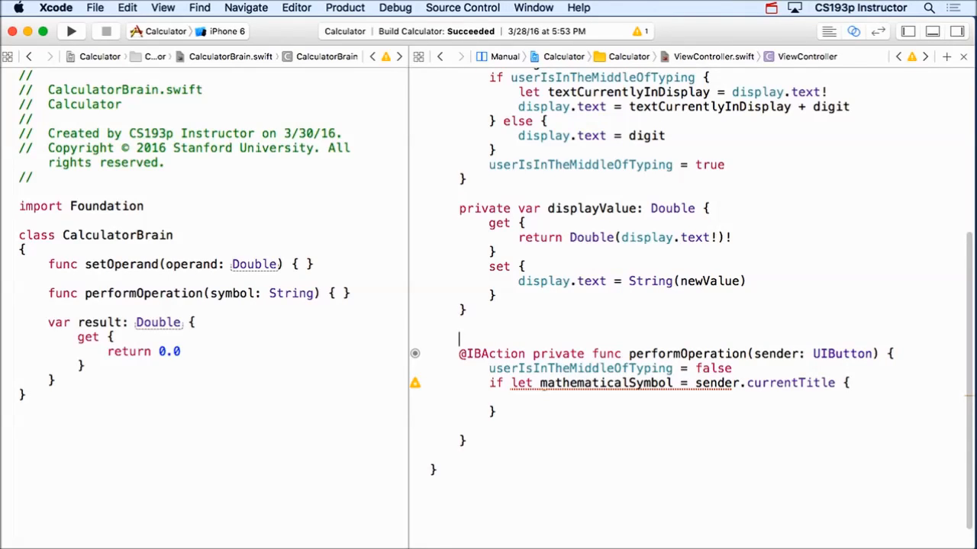
{"action": "type", "text": "private var brain: CalculatorBrain"}
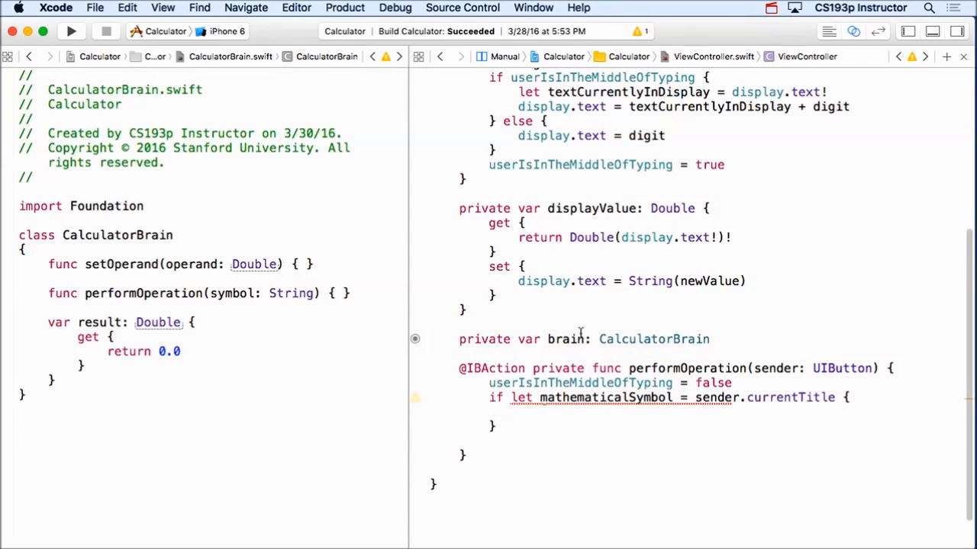
{"action": "double_click", "coordinate": [566, 339]}
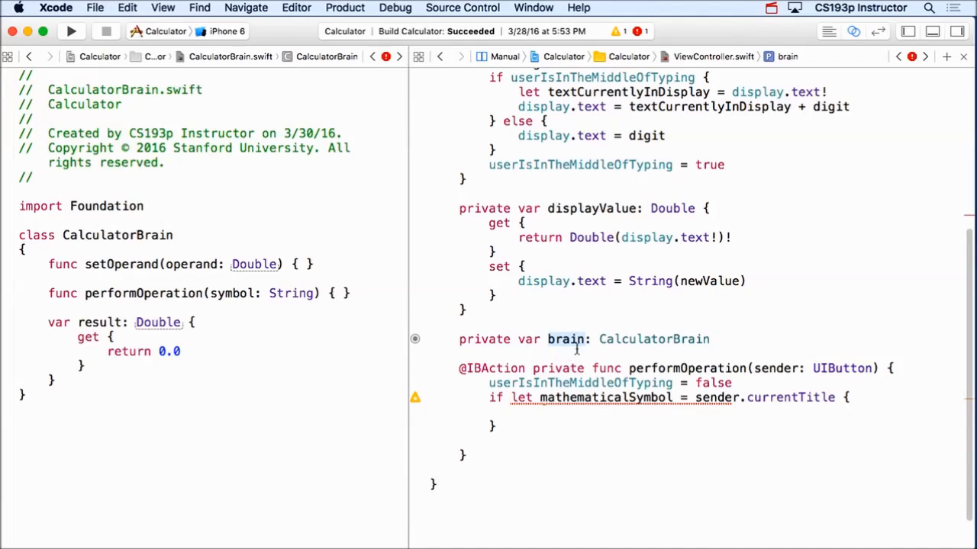
Initialize the brain property with '= CalculatorBrain()' after its declaration.
{"action": "left_click", "coordinate": [565, 339]}
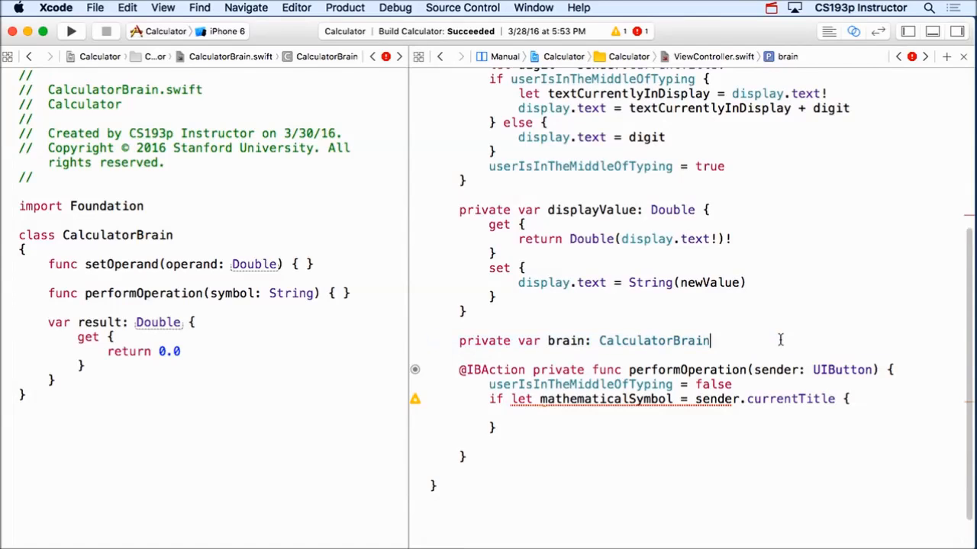
{"action": "type", "text": "= C"}
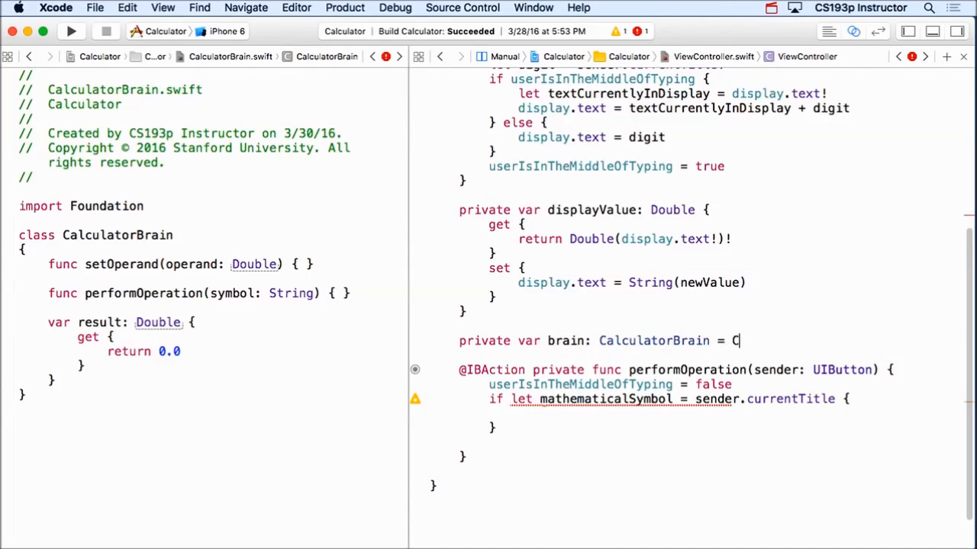
{"action": "type", "text": "alculatorBrain("}
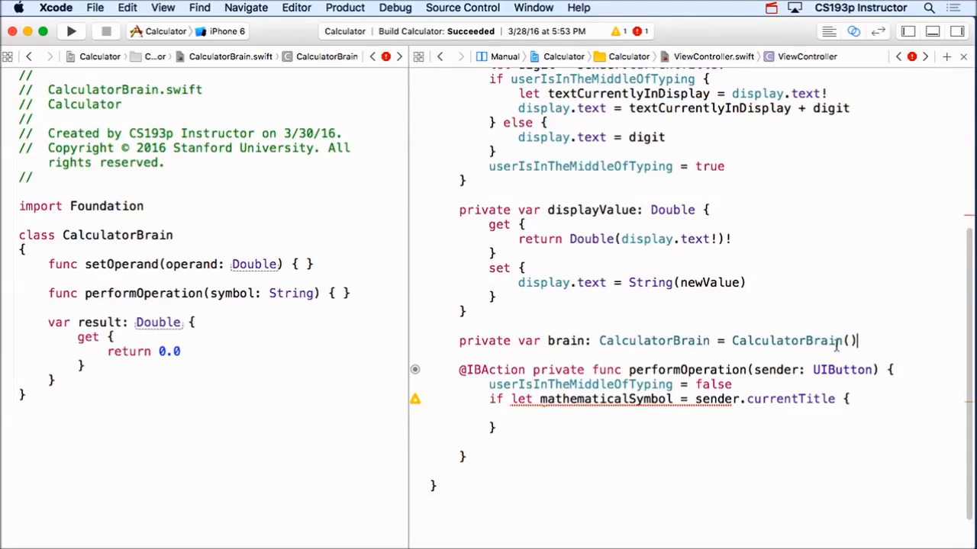
{"action": "double_click", "coordinate": [786, 342]}
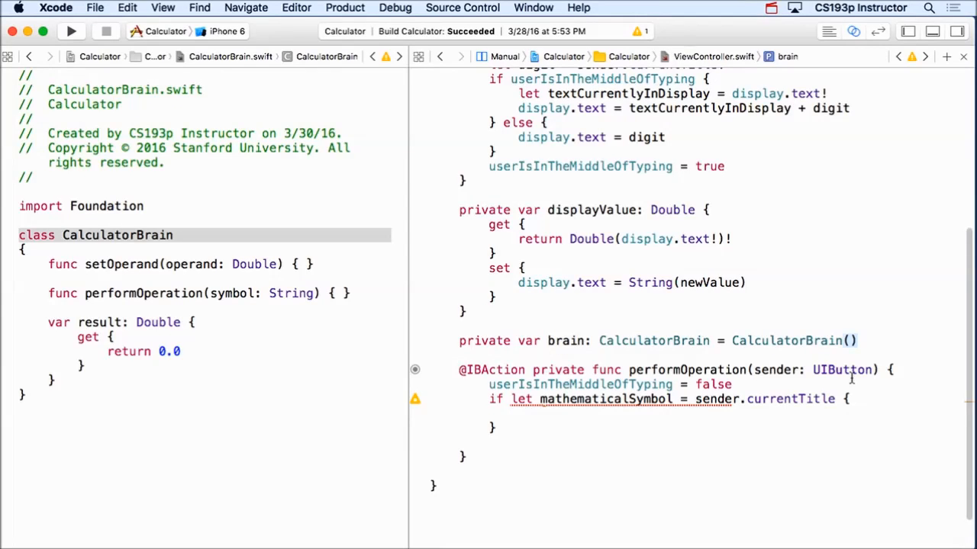
{"action": "mouse_move", "coordinate": [882, 345]}
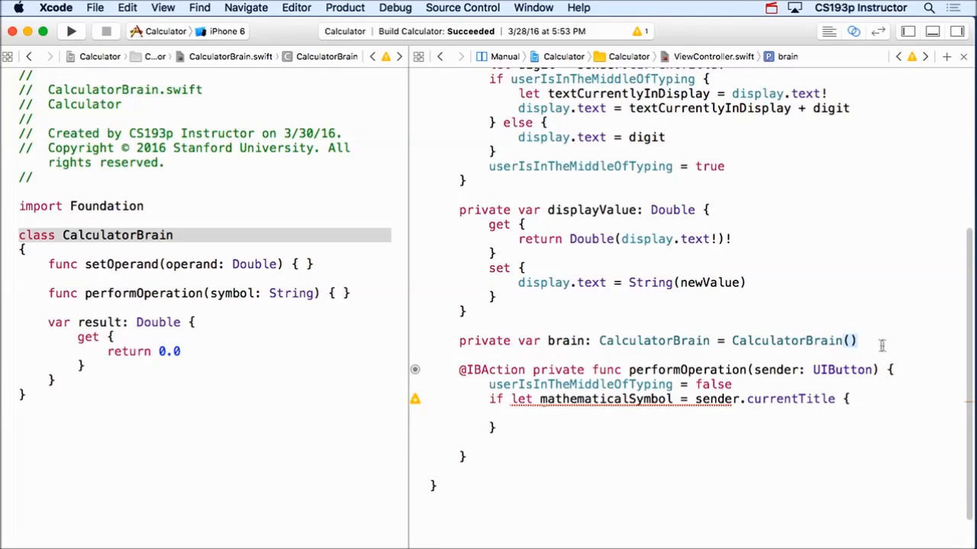
Remove the ': CalculatorBrain' type annotation so the brain's type is inferred.
{"action": "double_click", "coordinate": [787, 340]}
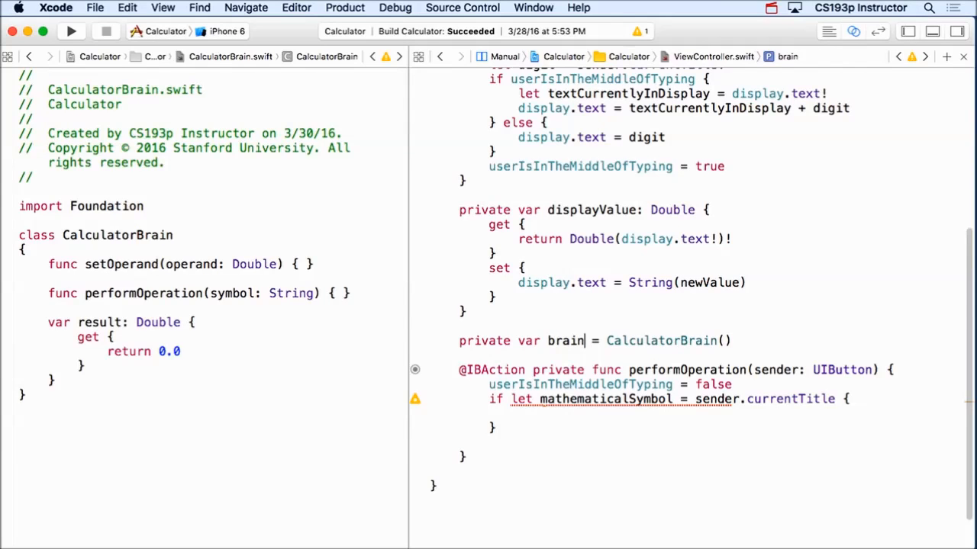
{"action": "double_click", "coordinate": [565, 341]}
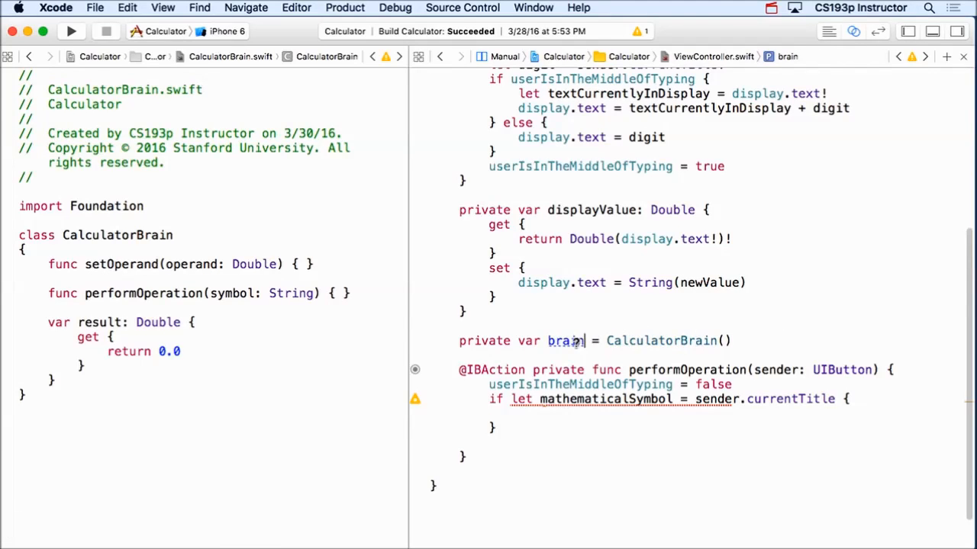
{"action": "mouse_move", "coordinate": [565, 341]}
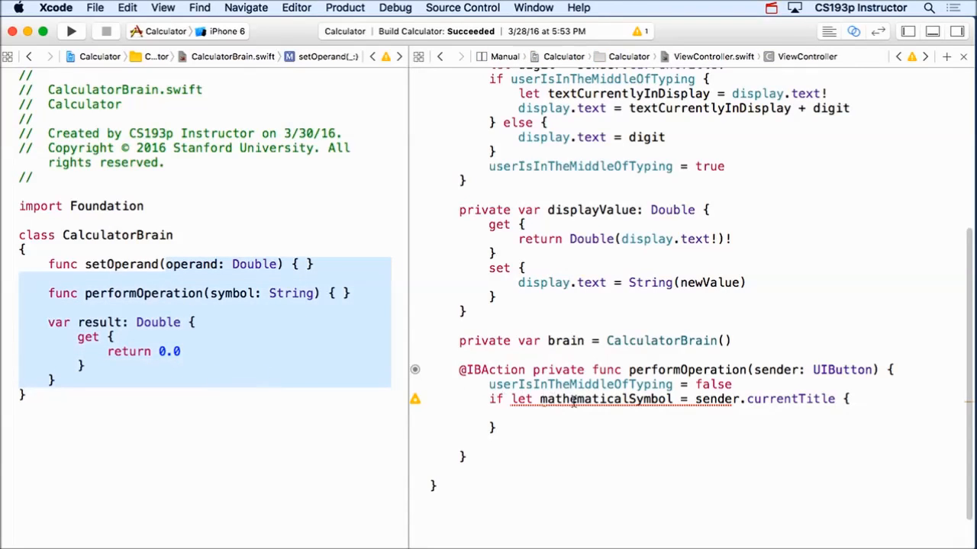
{"action": "left_click", "coordinate": [546, 400]}
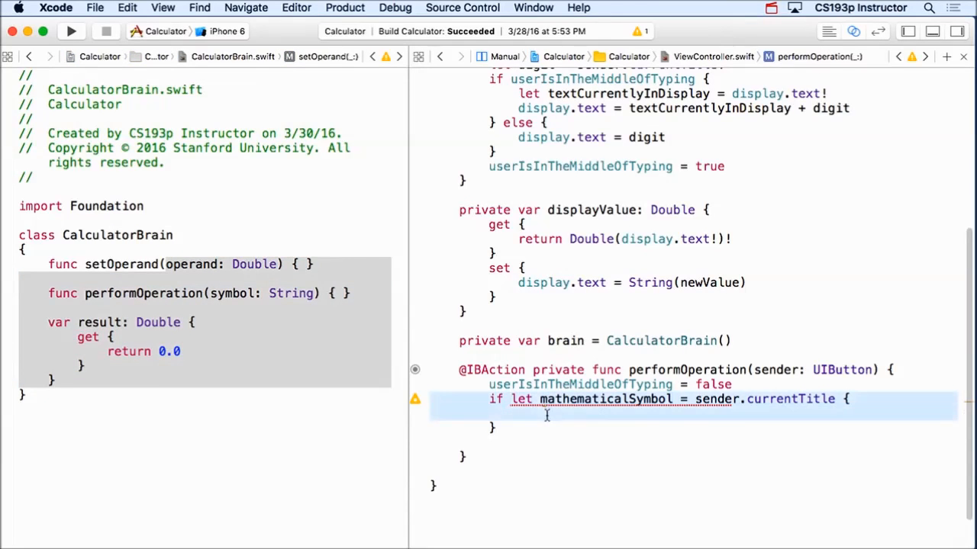
Inside the if-let block call brain.performOperation(mathematicalSymbol) and set displayValue = brain.result.
{"action": "left_click", "coordinate": [549, 424]}
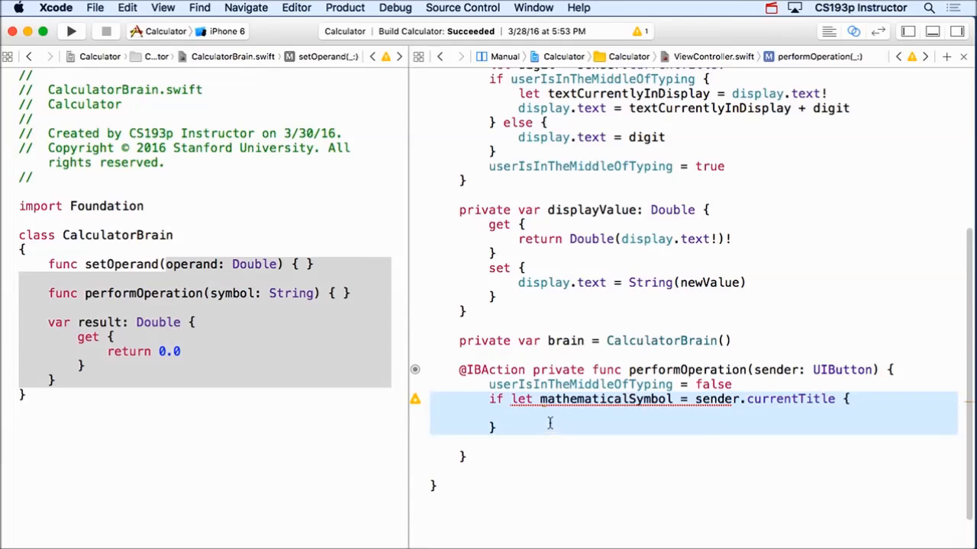
{"action": "type", "text": "brain.performOperation(mathematicalSymbol"}
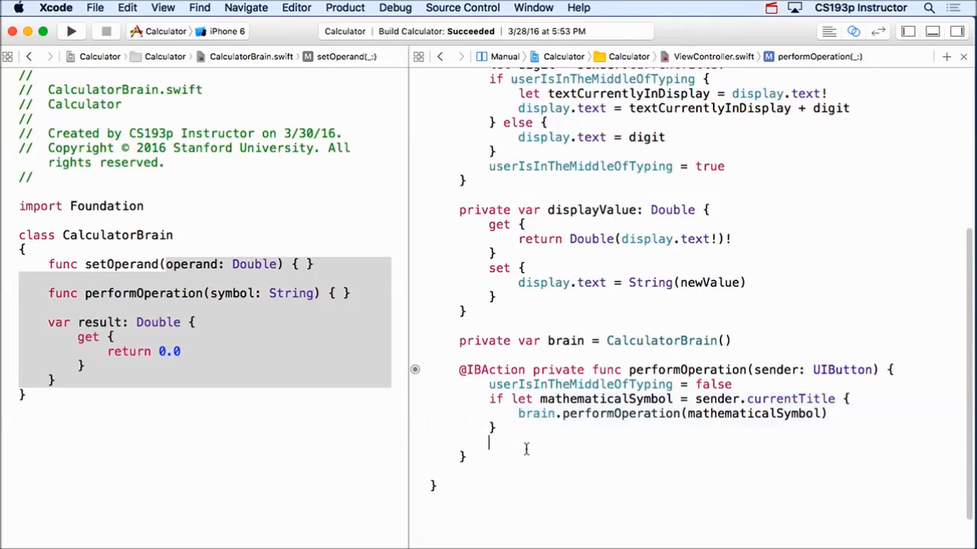
{"action": "type", "text": "displayValue ="}
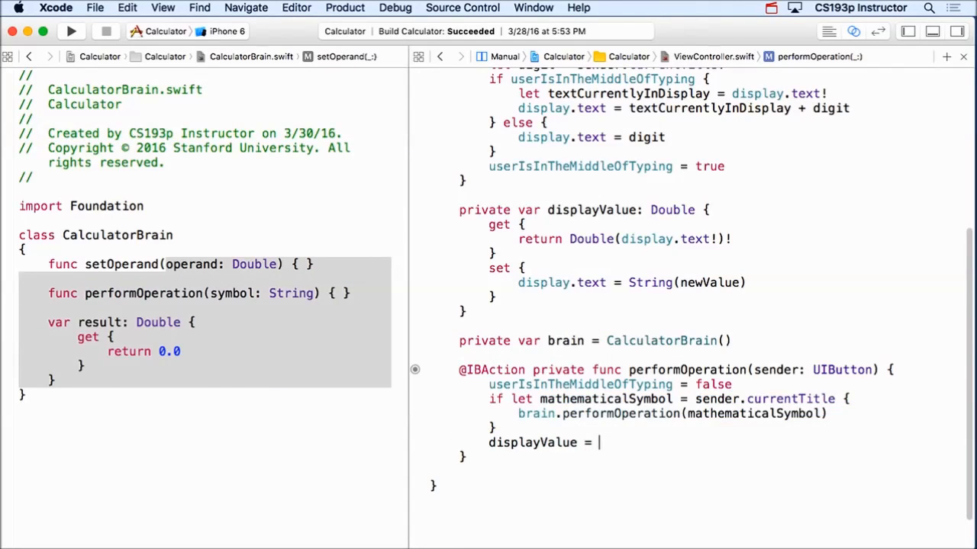
{"action": "type", "text": "brain.result"}
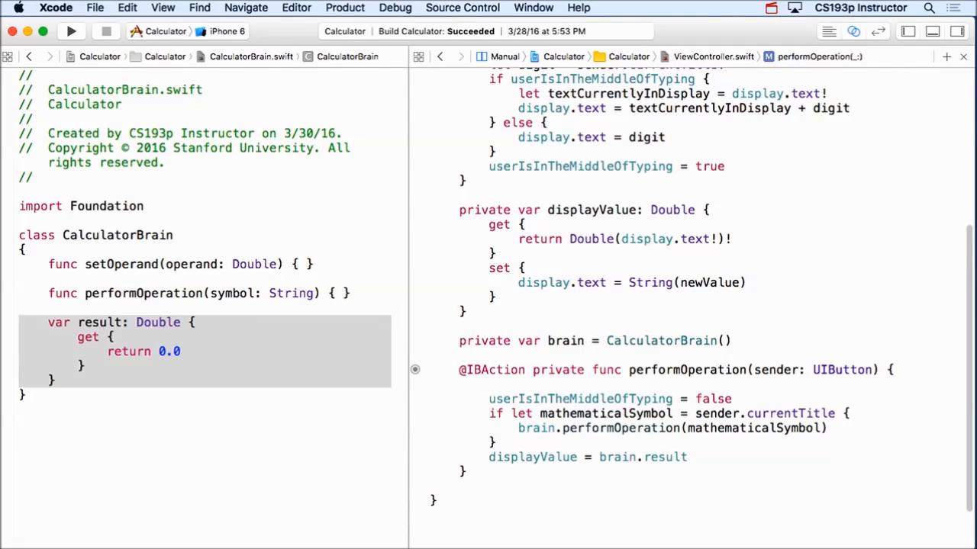
{"action": "left_click", "coordinate": [490, 385]}
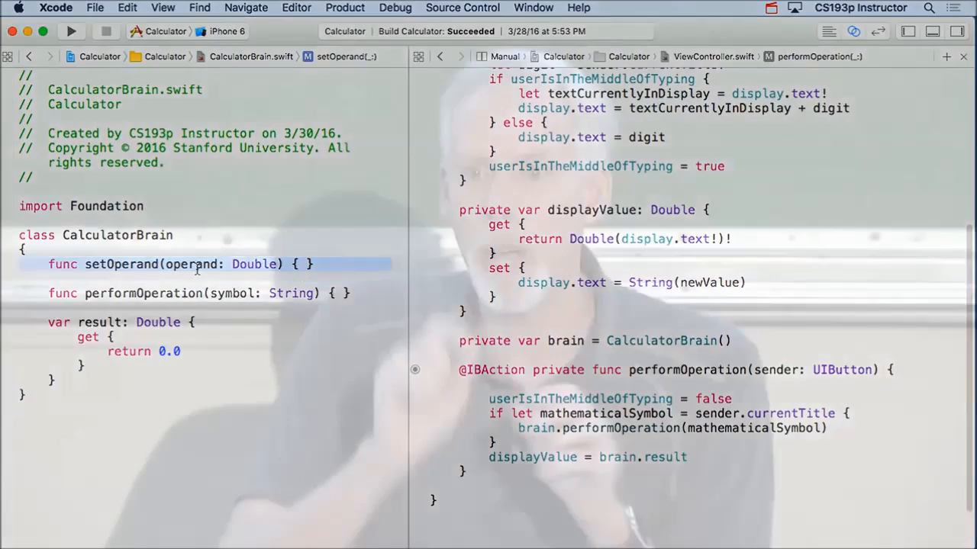
Add 'if userIsInTheMiddleOfTyping { brain.setOperand(displayValue) }' and move the typing-flag reset inside it.
{"action": "type", "text": "userIsInTheMiddleOfTyping {"}
{"action": "type", "text": "brain.setOperand("}
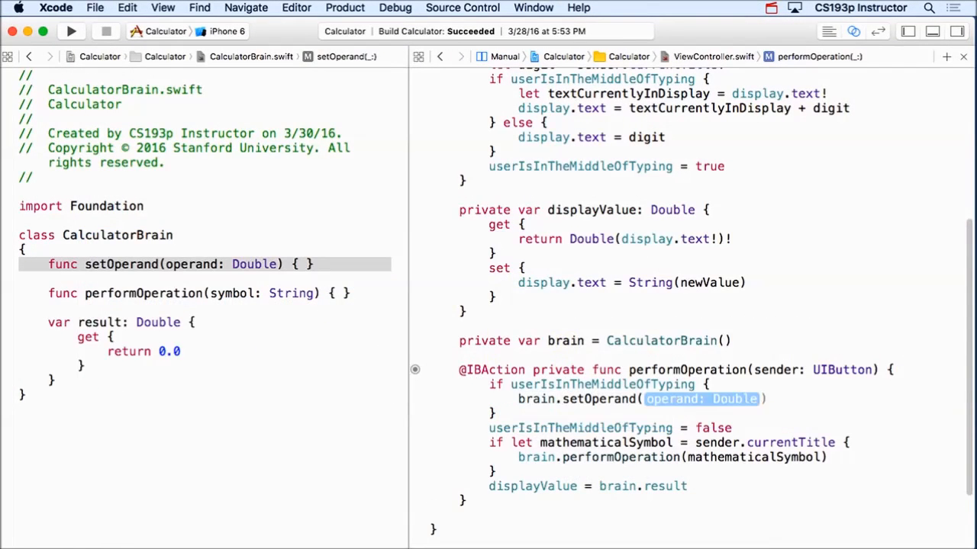
{"action": "type", "text": "displayValue"}
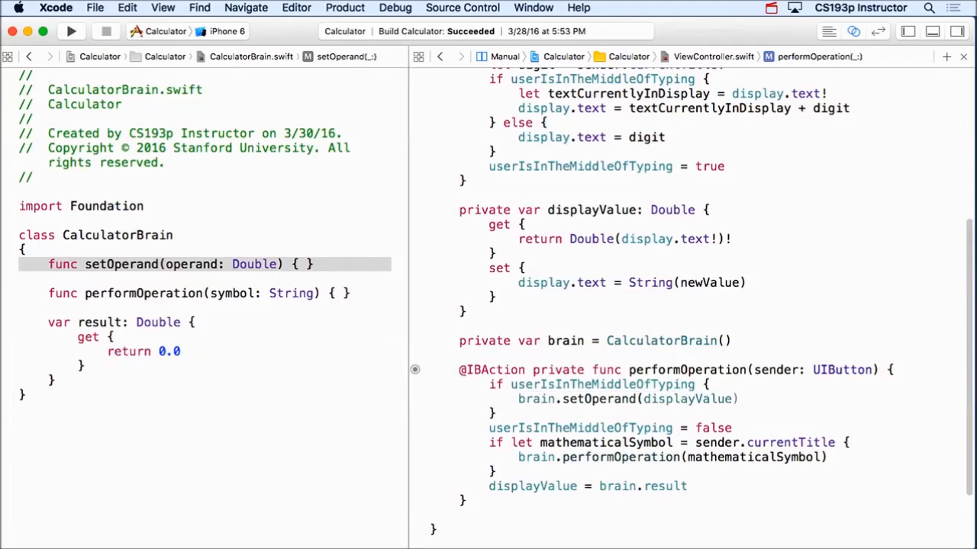
{"action": "double_click", "coordinate": [686, 398]}
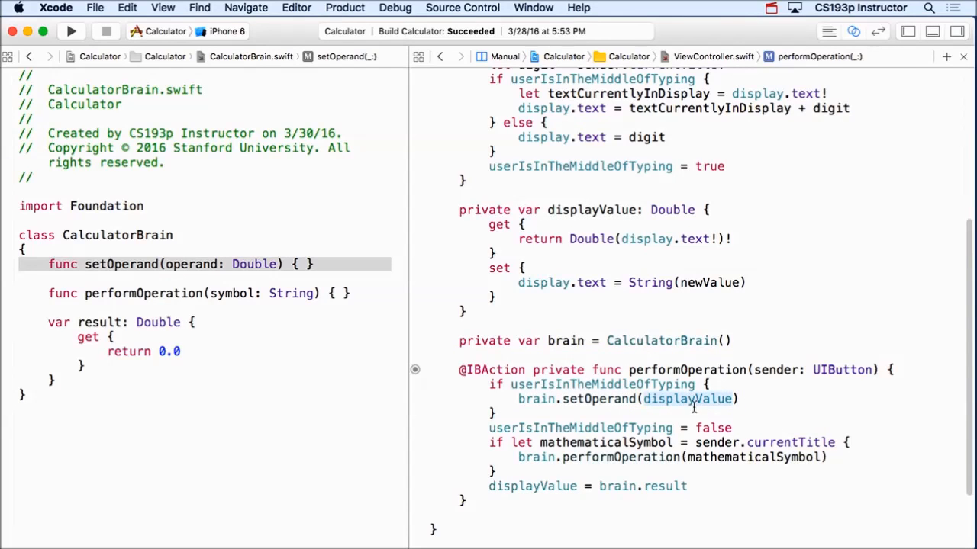
{"action": "left_click", "coordinate": [687, 399]}
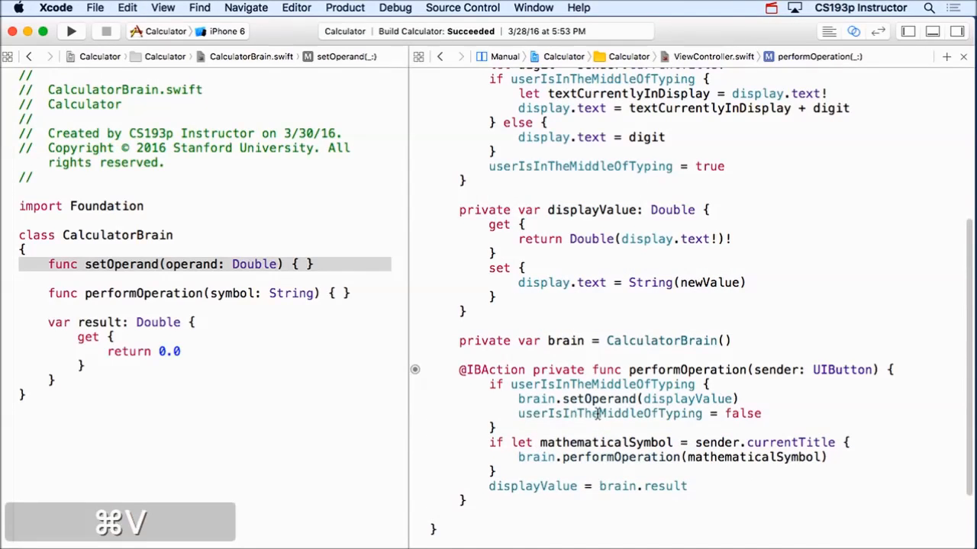
{"action": "double_click", "coordinate": [601, 385]}
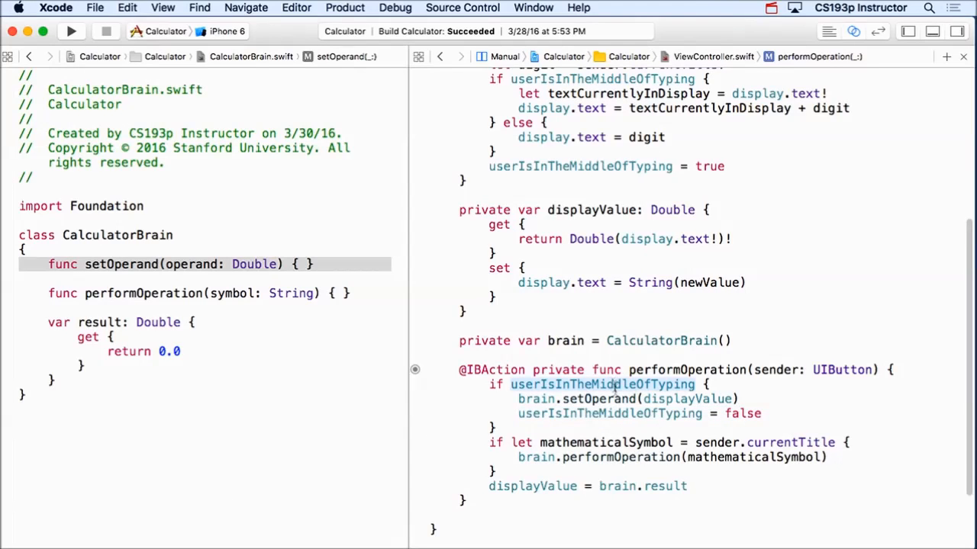
{"action": "double_click", "coordinate": [601, 384]}
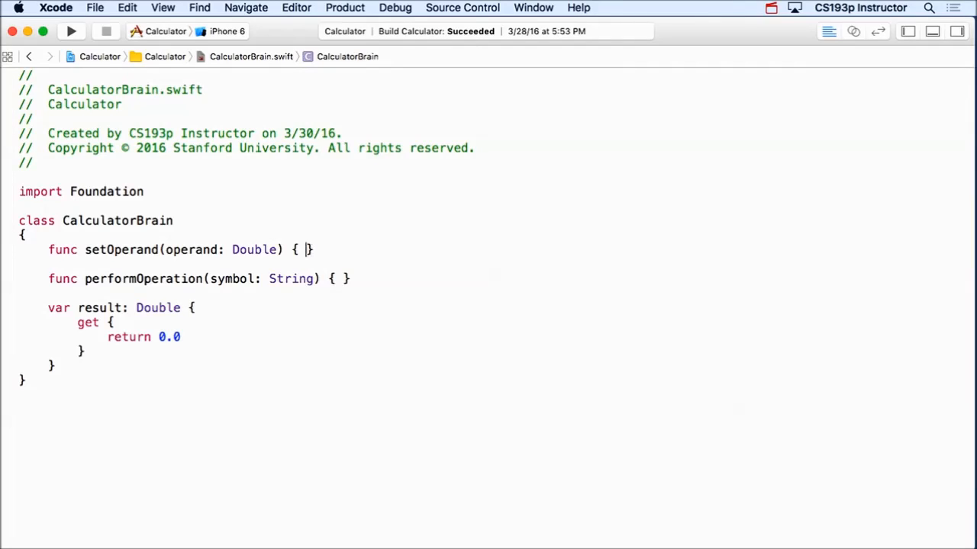
Declare 'private var accumulator: Double' above setOperand and view the resulting class error.
{"action": "key", "text": "Return"}
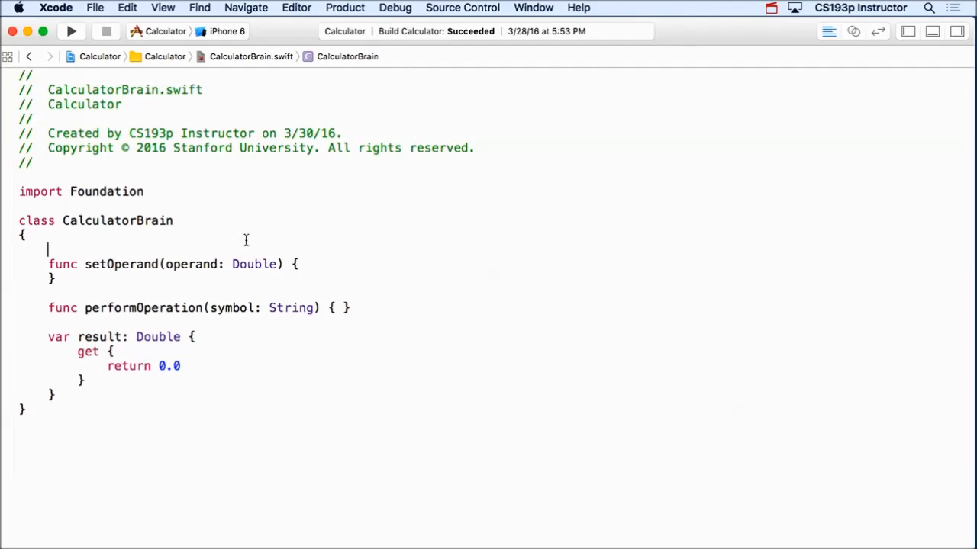
{"action": "type", "text": "private"}
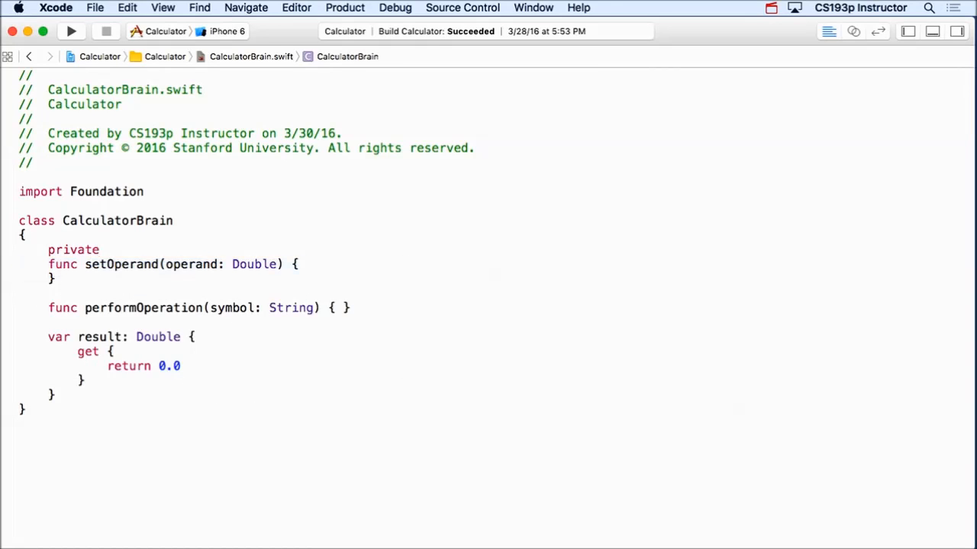
{"action": "type", "text": "var accumu"}
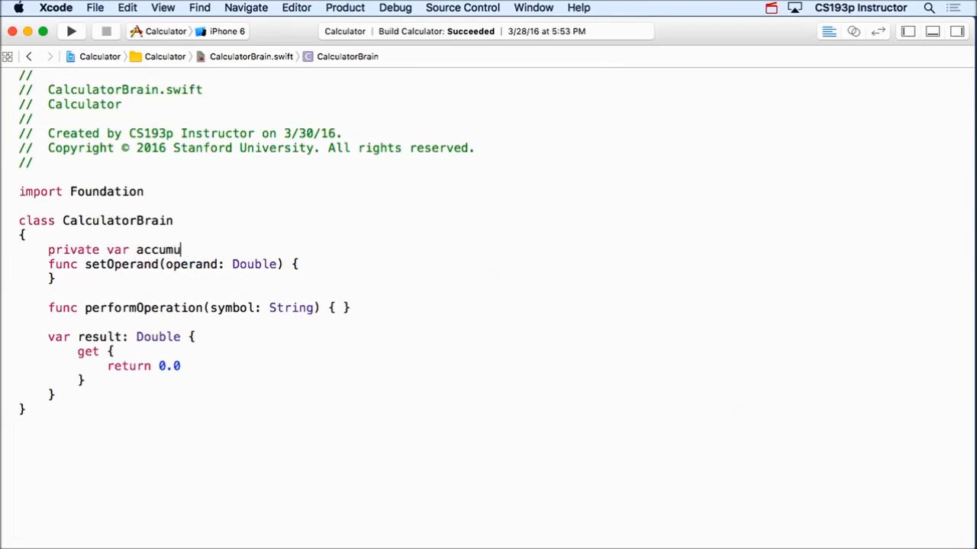
{"action": "type", "text": "lator: Double"}
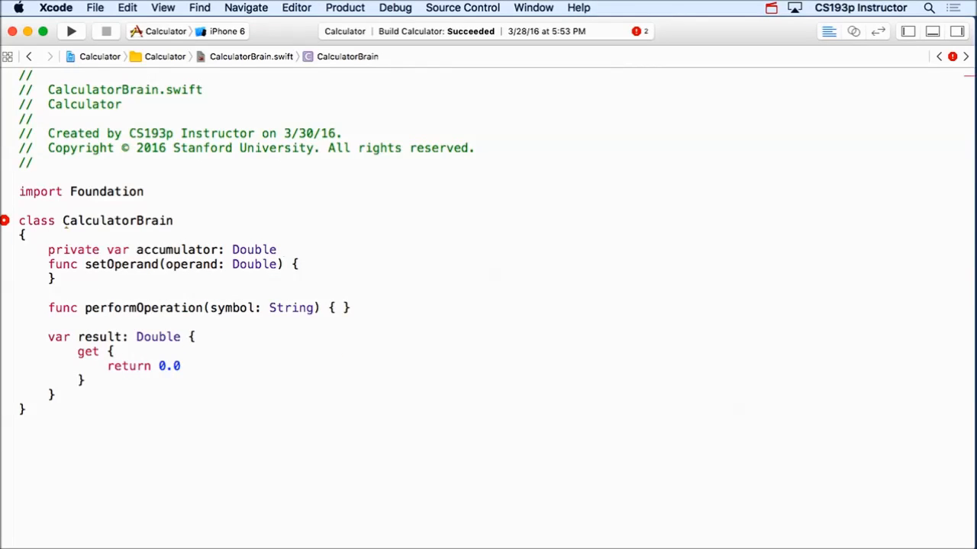
{"action": "left_click", "coordinate": [283, 250]}
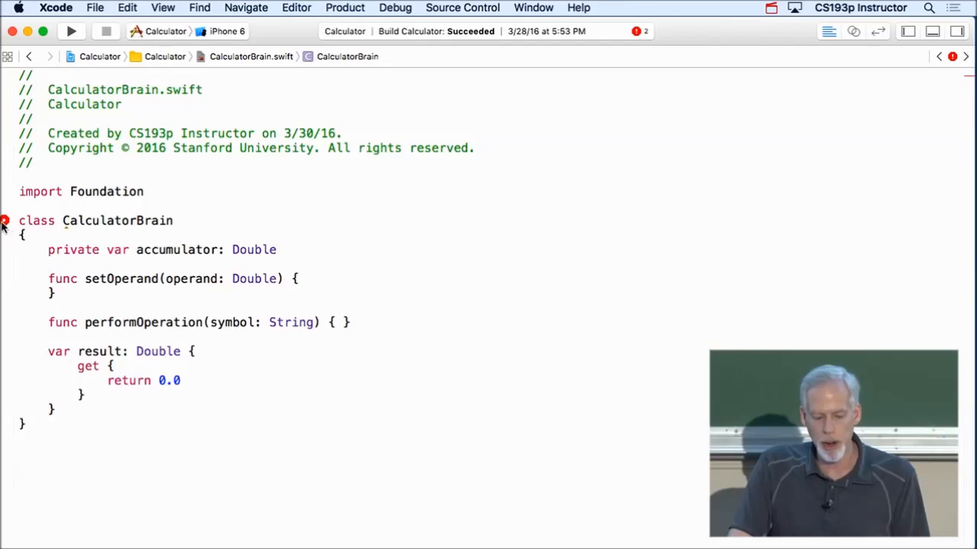
{"action": "left_click", "coordinate": [4, 220]}
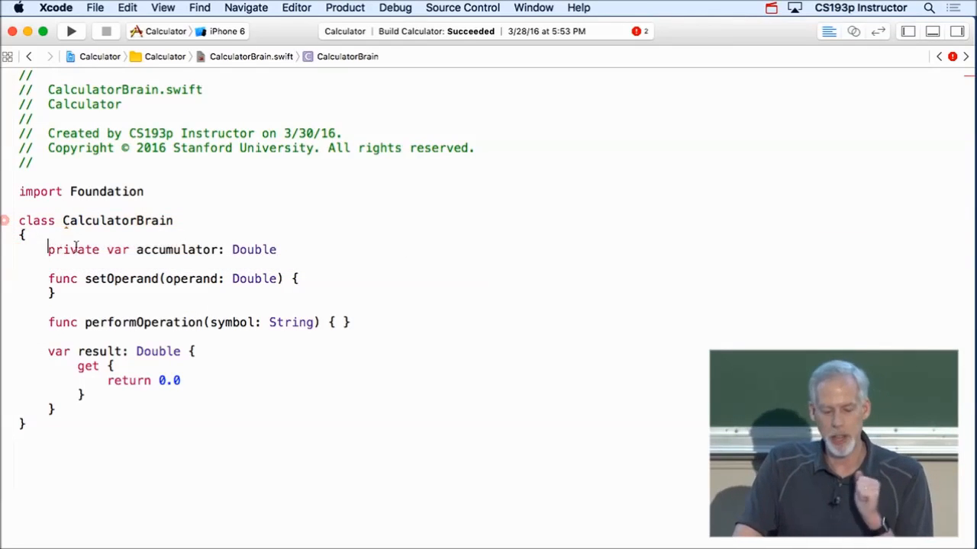
Initialize accumulator to 0.0 and drop the Double annotation so its type is inferred.
{"action": "triple_click", "coordinate": [153, 250]}
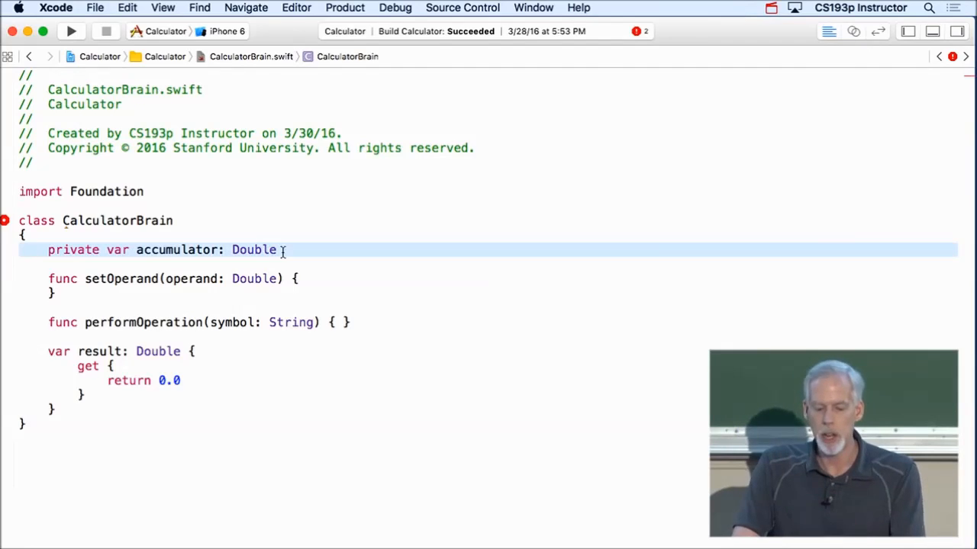
{"action": "type", "text": "= 0.0"}
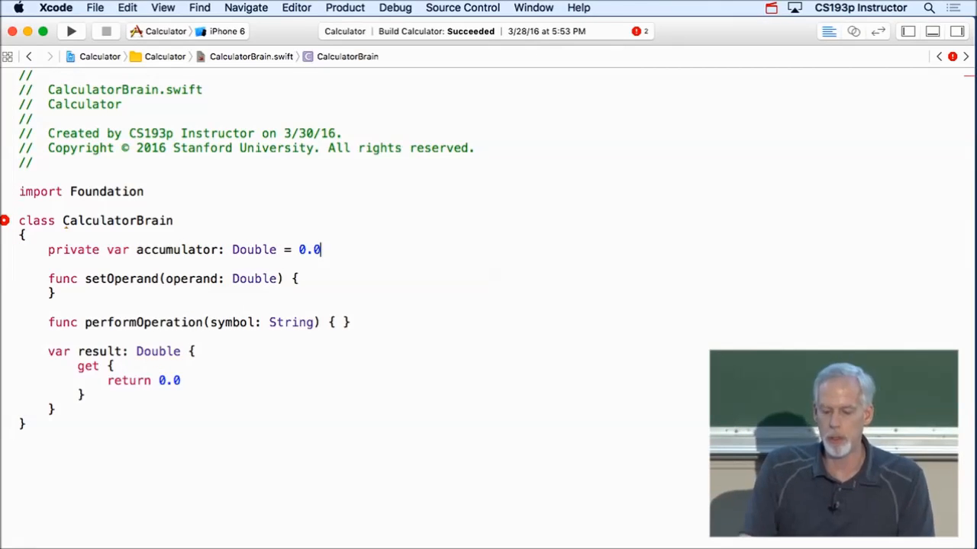
{"action": "double_click", "coordinate": [253, 250]}
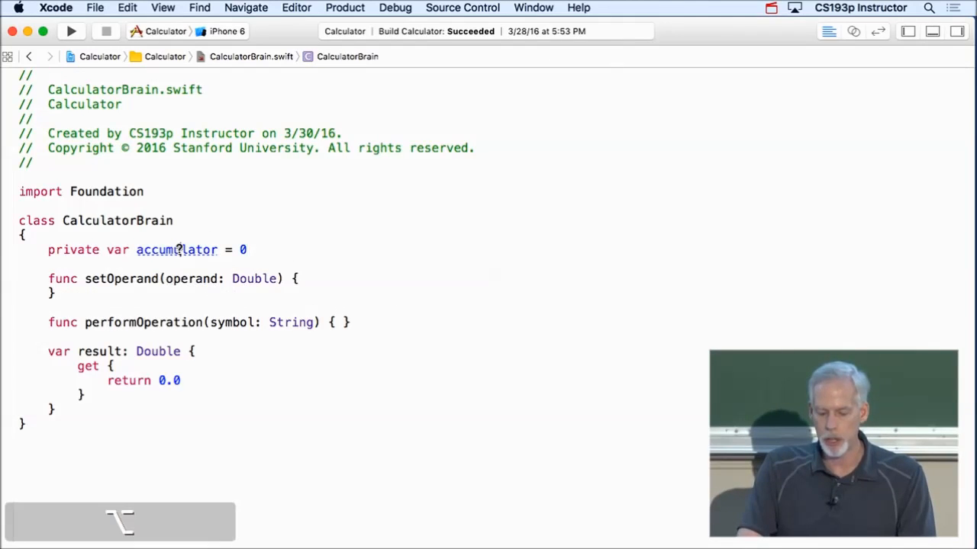
{"action": "mouse_move", "coordinate": [177, 250]}
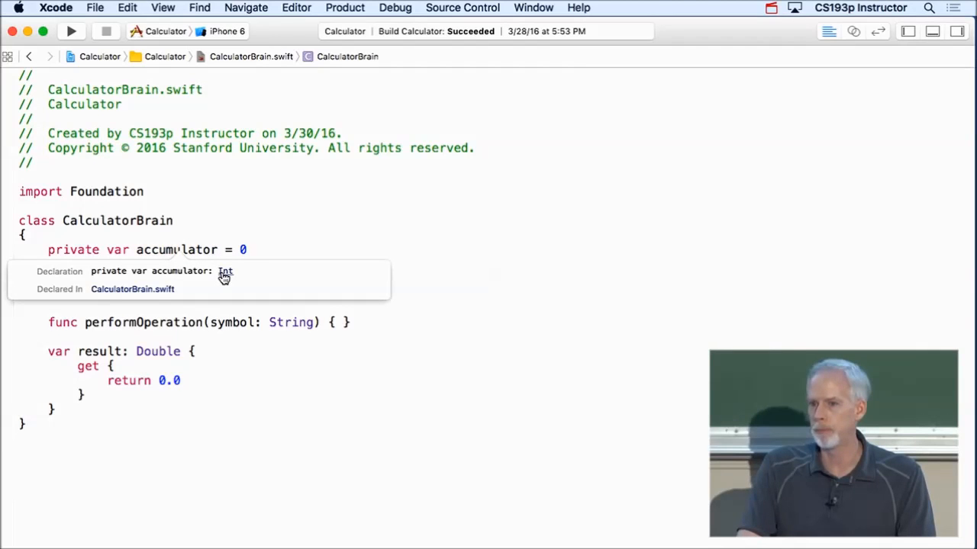
{"action": "type", "text": ".0"}
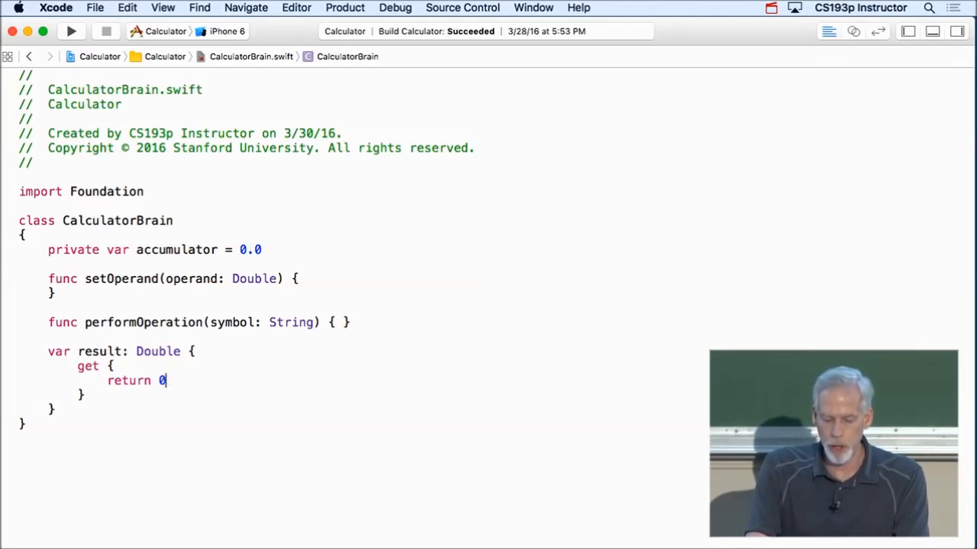
Make result return accumulator, setOperand assign operand to accumulator, and open performOperation's body.
{"action": "type", "text": "accumulator"}
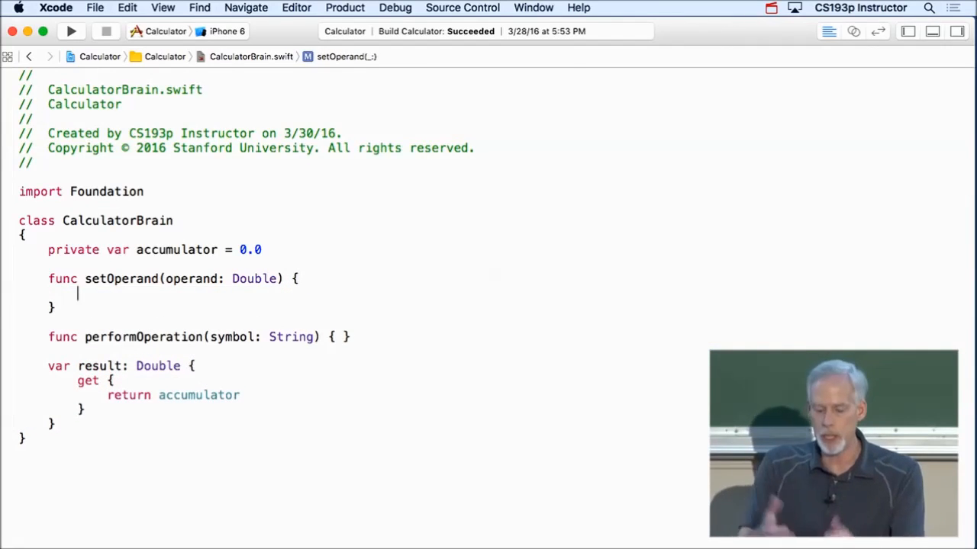
{"action": "type", "text": "accumulator"}
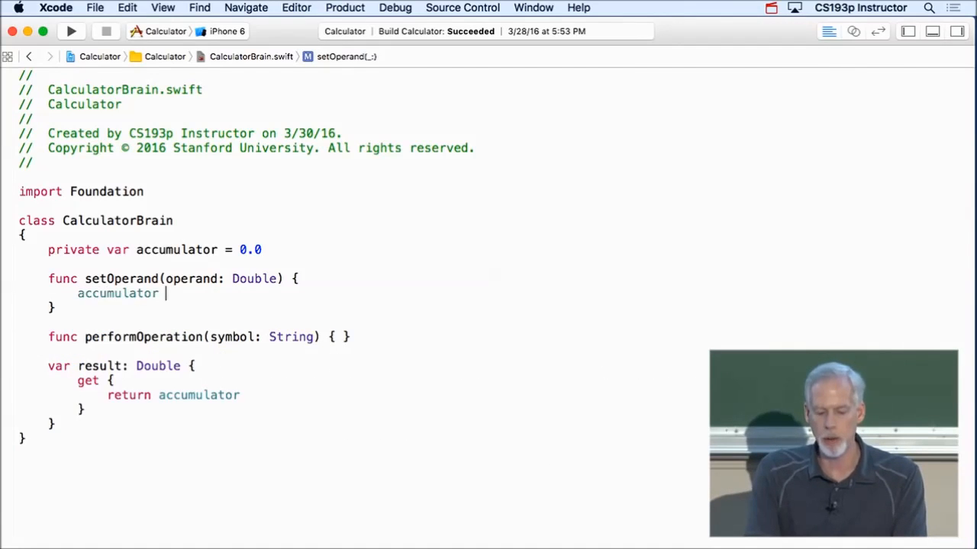
{"action": "type", "text": "= operand"}
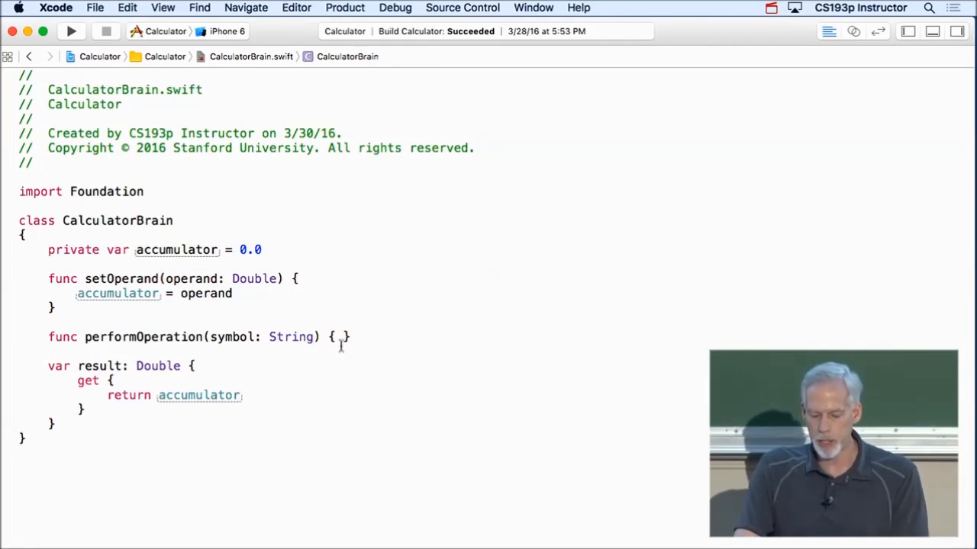
{"action": "key", "text": "return"}
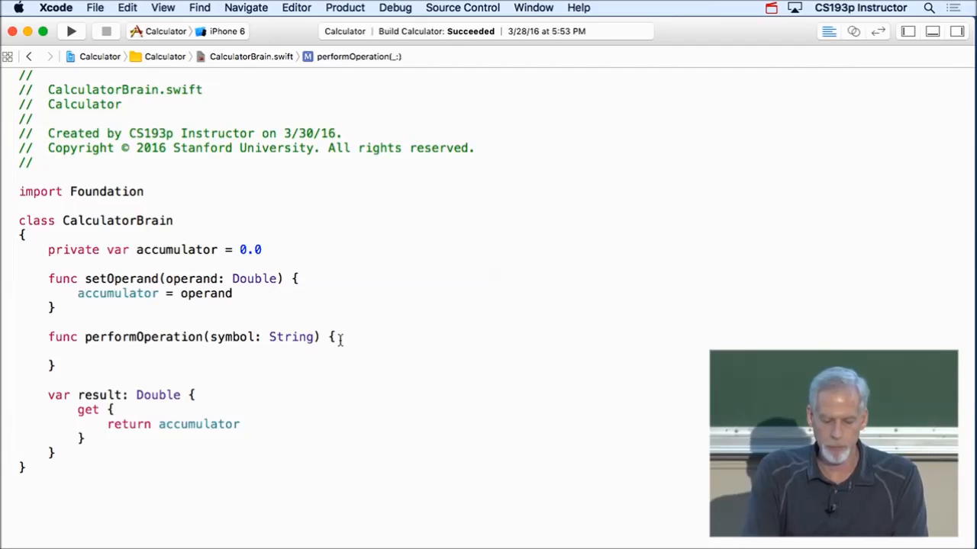
Write 'switch symbol' with a case "π" that sets accumulator = M_PI.
{"action": "type", "text": "s"}
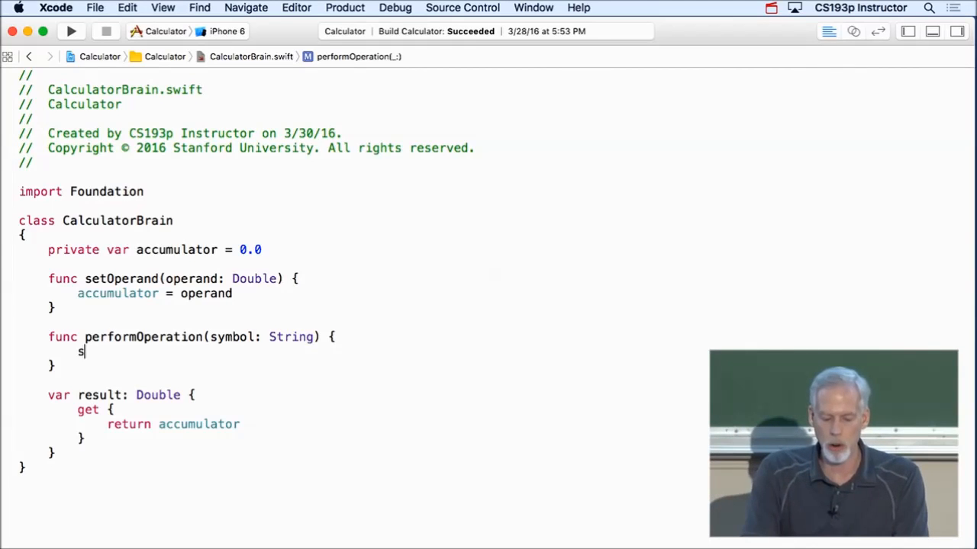
{"action": "type", "text": "witch"}
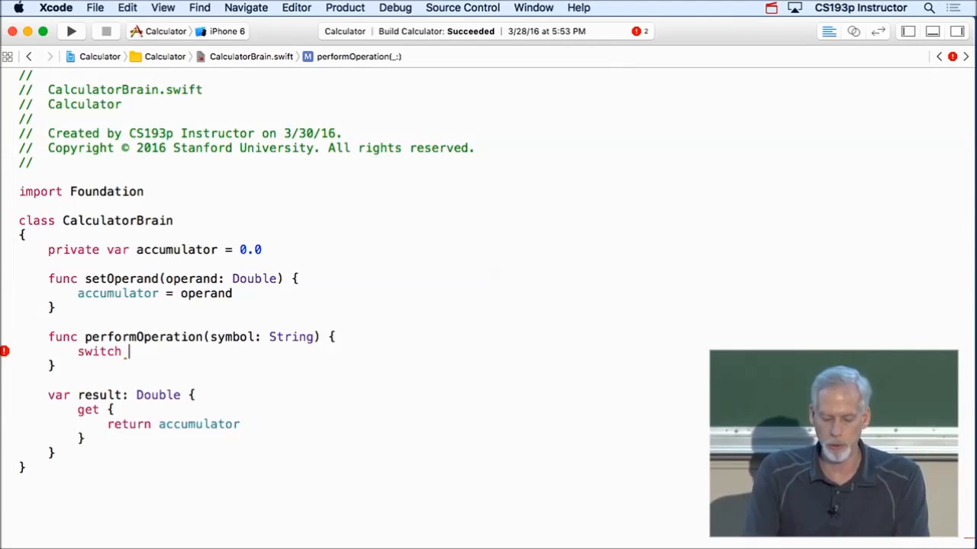
{"action": "type", "text": "symbol {"}
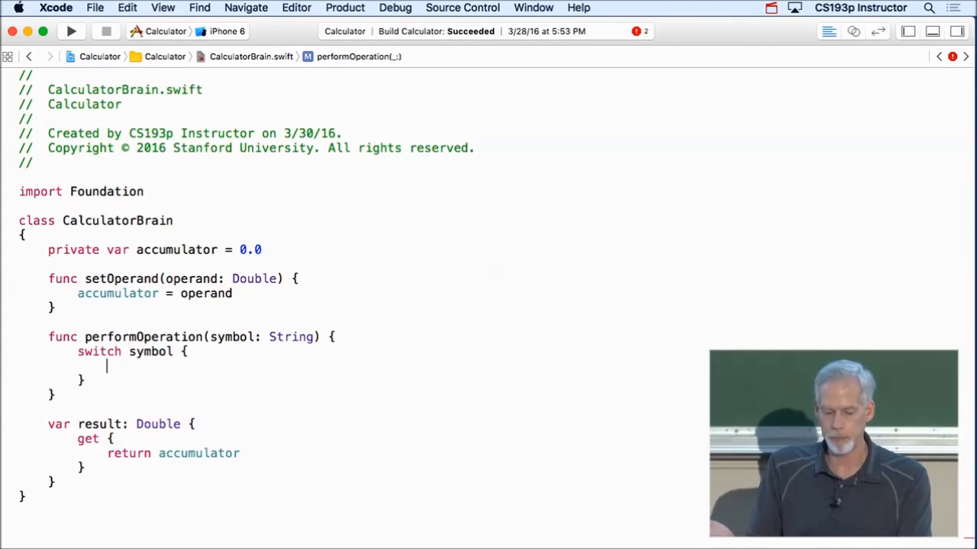
{"action": "type", "text": "case"}
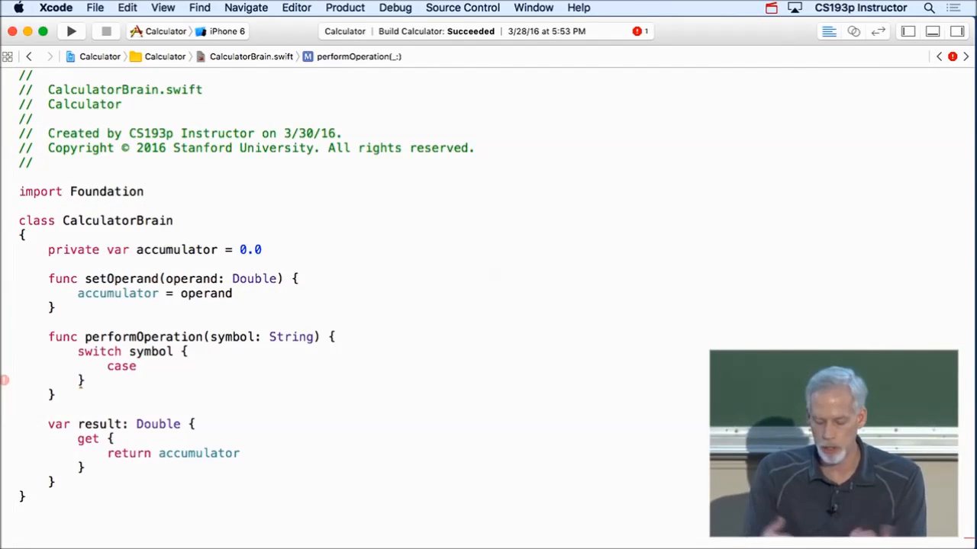
{"action": "type", "text": "\""}
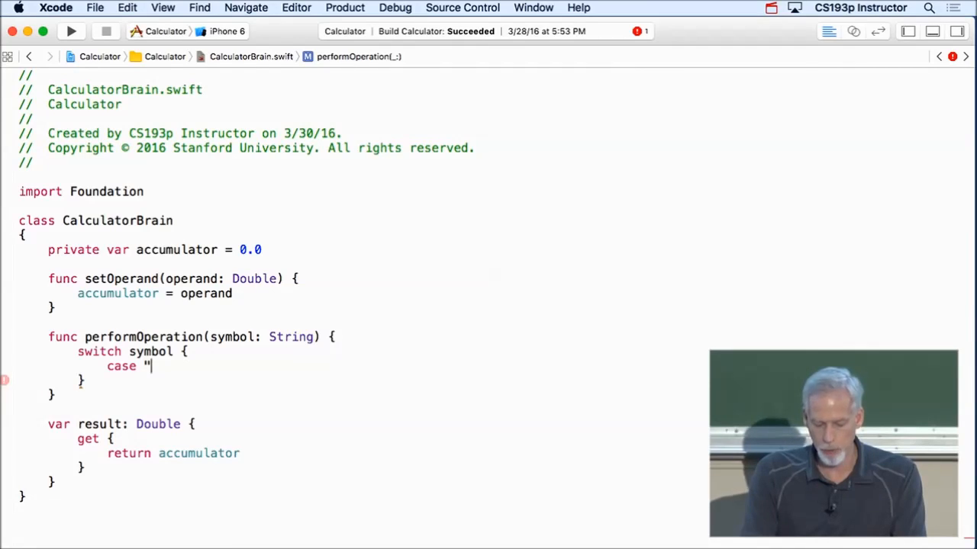
{"action": "type", "text": "π\":"}
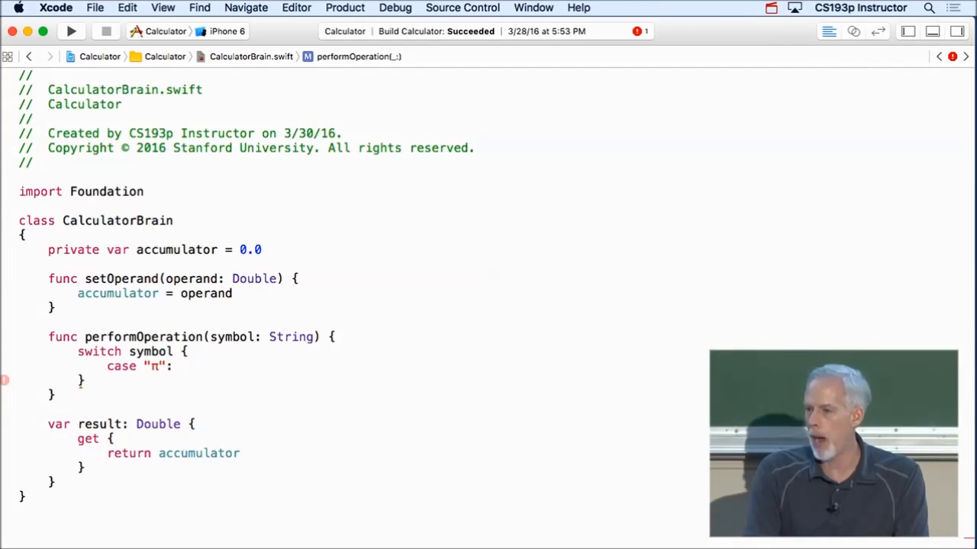
{"action": "type", "text": "accumulator ="}
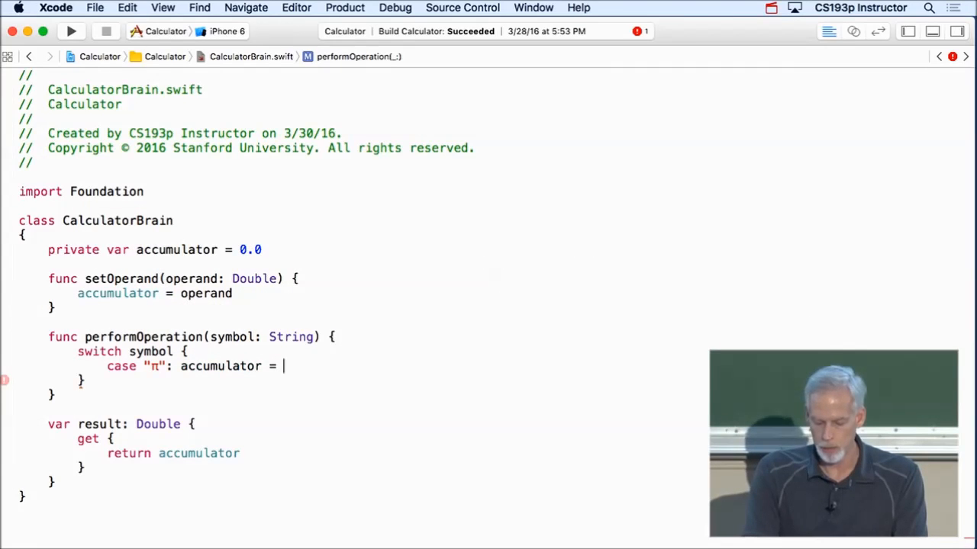
{"action": "type", "text": "M_PI"}
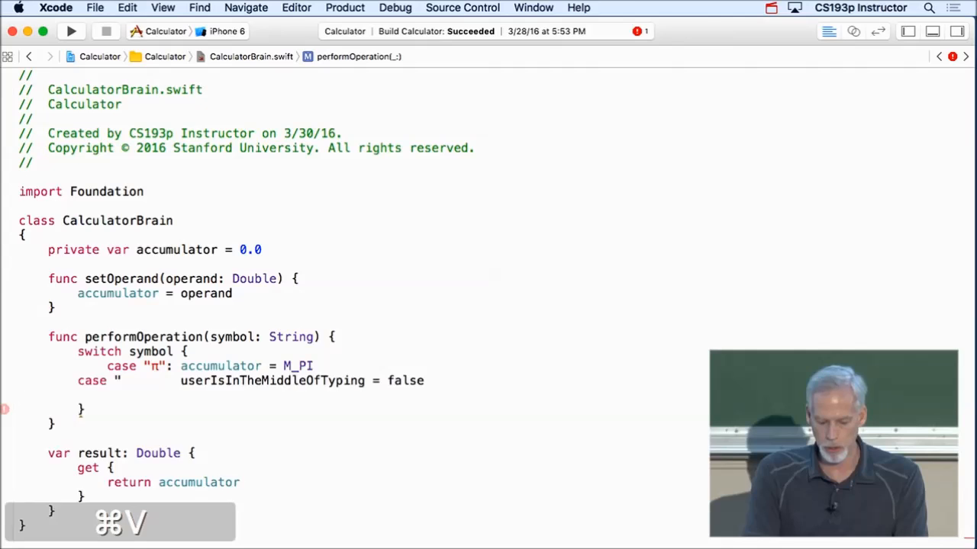
Insert √ from Emoji & Symbols and add a case setting accumulator = sqrt(accumulator).
{"action": "left_click", "coordinate": [126, 8]}
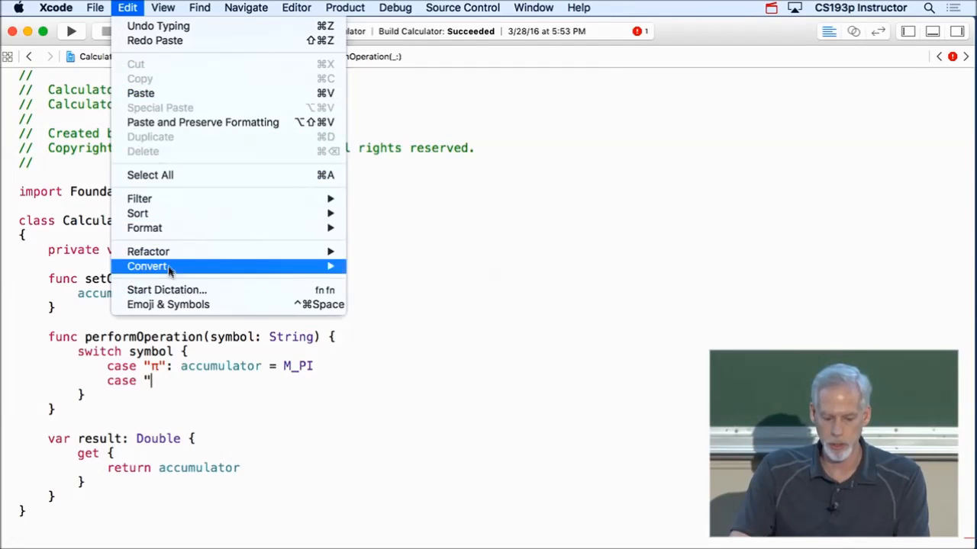
{"action": "left_click", "coordinate": [168, 305]}
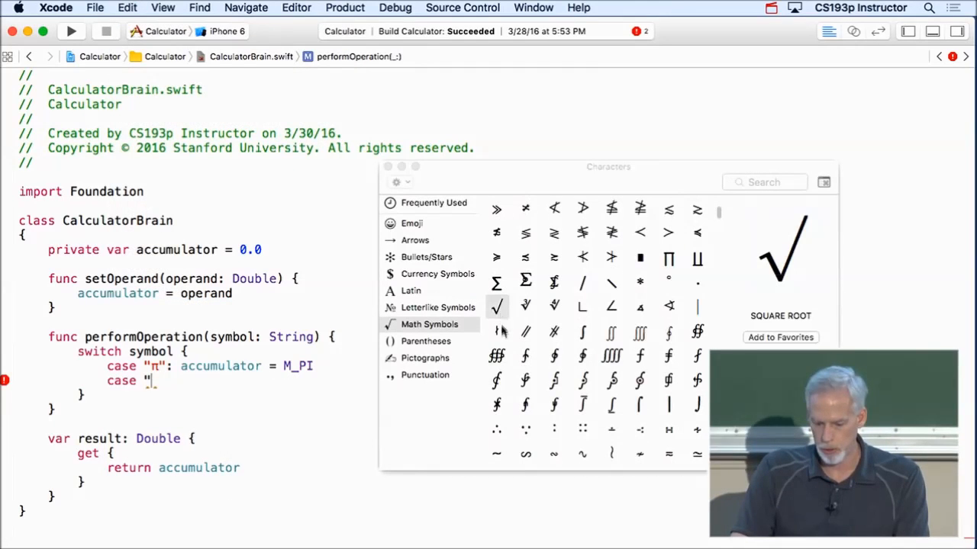
{"action": "double_click", "coordinate": [498, 307]}
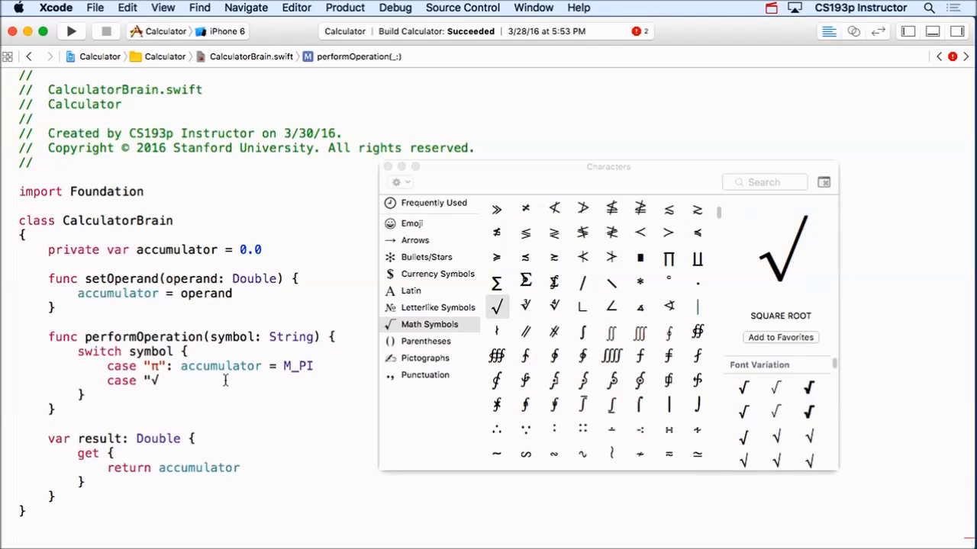
{"action": "type", "text": "\":"}
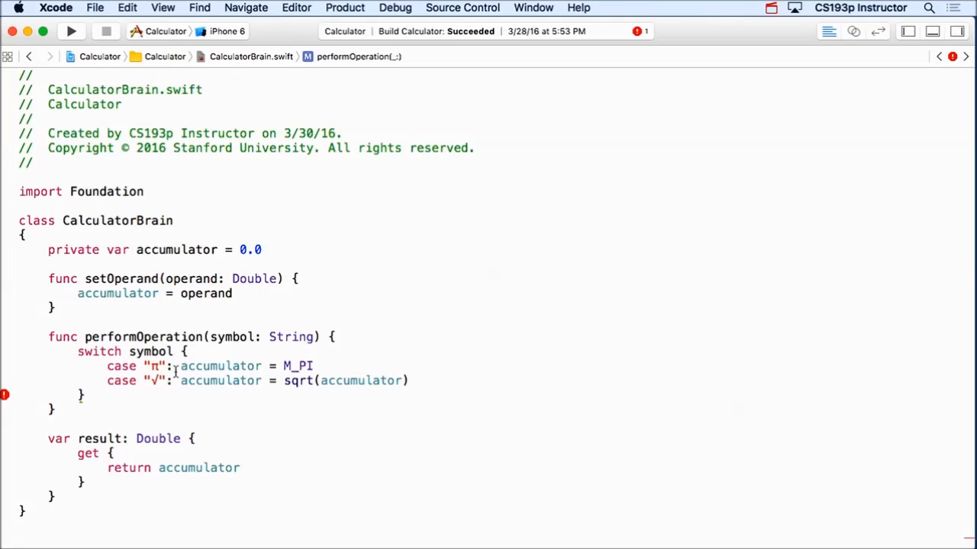
{"action": "mouse_move", "coordinate": [158, 351]}
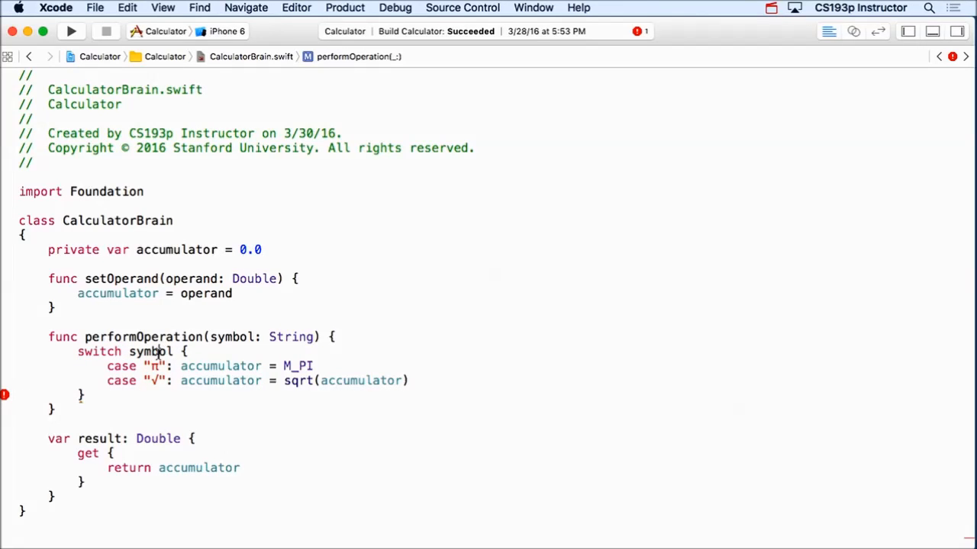
Add a 'default: break' case closing the switch.
{"action": "double_click", "coordinate": [150, 351]}
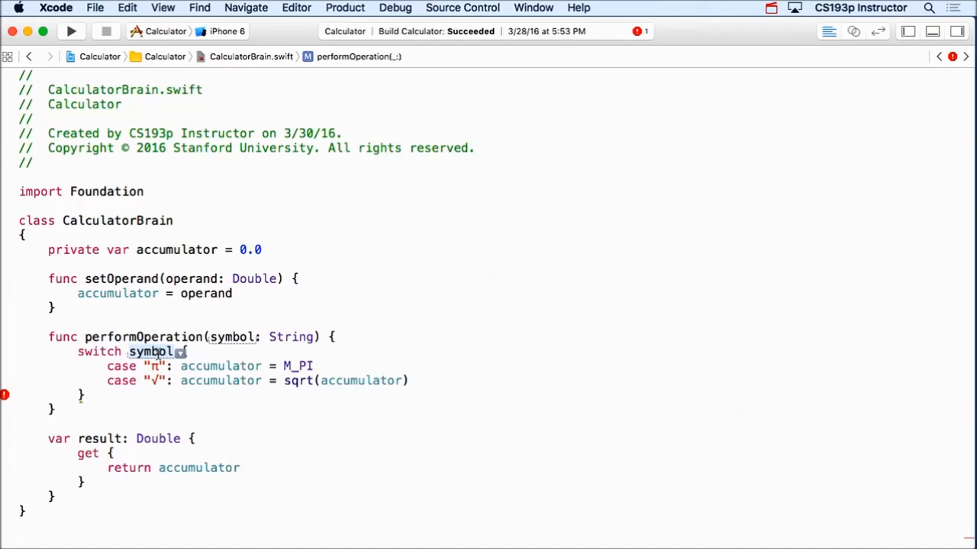
{"action": "type", "text": "cas"}
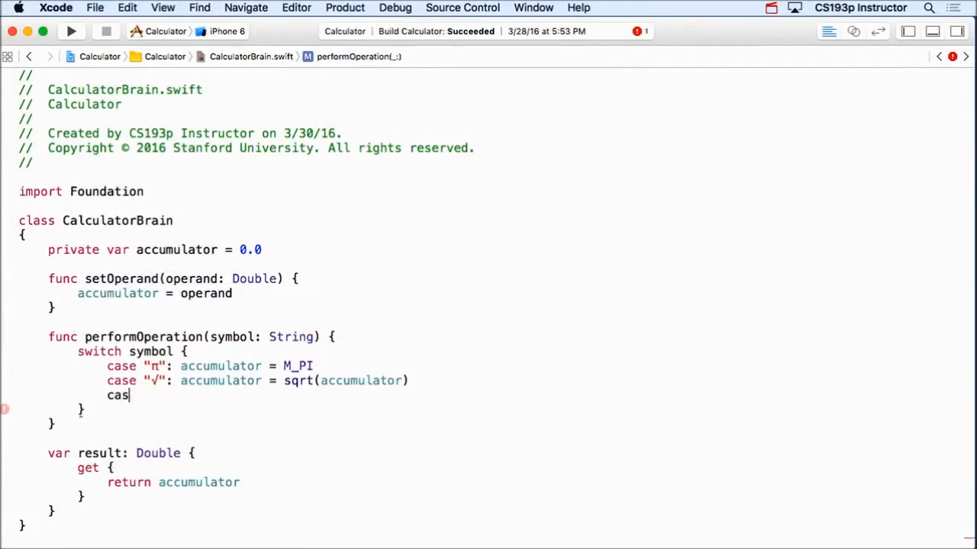
{"action": "type", "text": "efault:"}
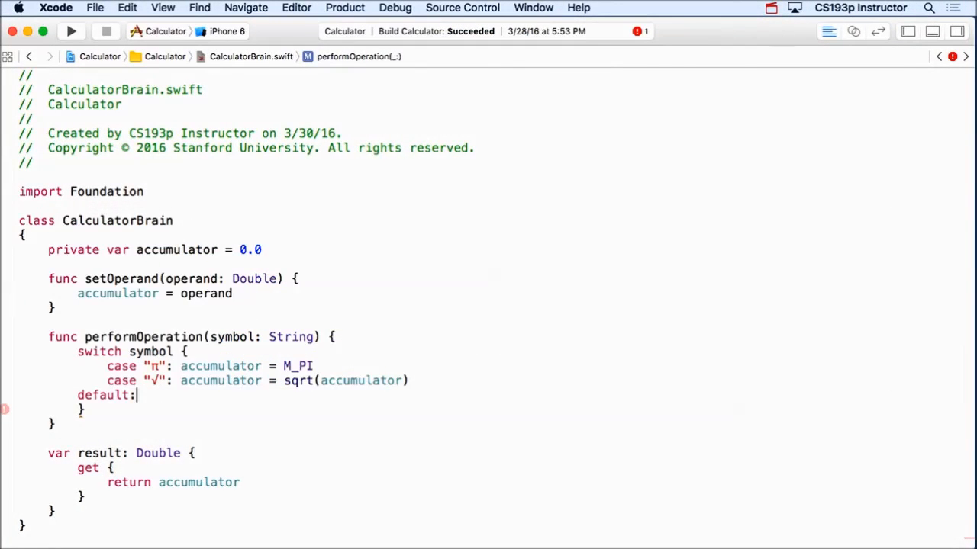
{"action": "type", "text": "break"}
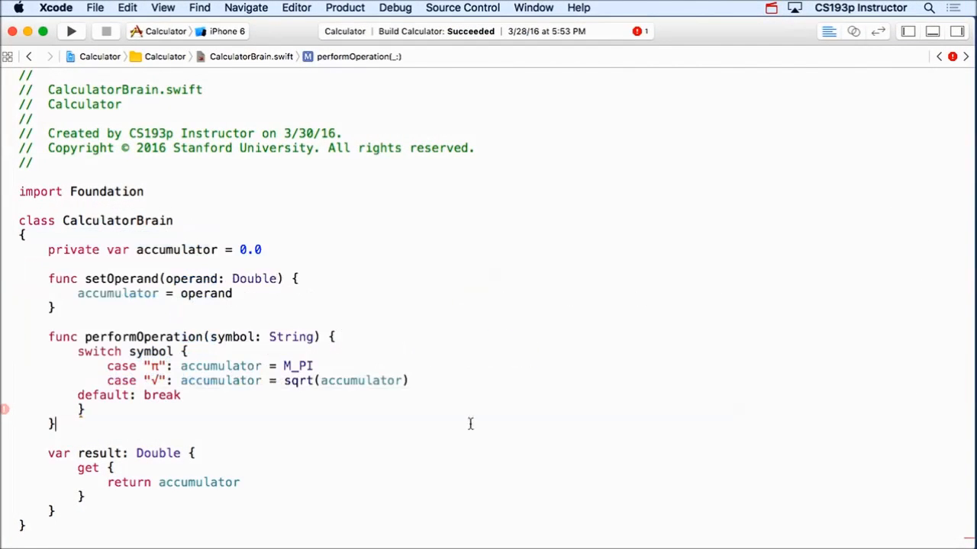
Select the whole performOperation function for re-indenting.
{"action": "left_click_drag", "start_coordinate": [107, 366], "coordinate": [409, 382]}
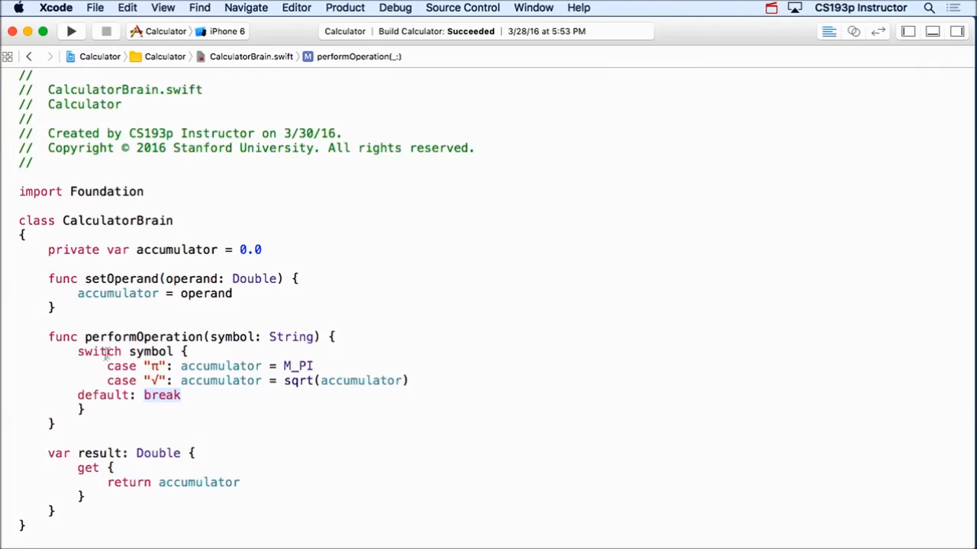
{"action": "left_click_drag", "start_coordinate": [107, 366], "coordinate": [180, 395]}
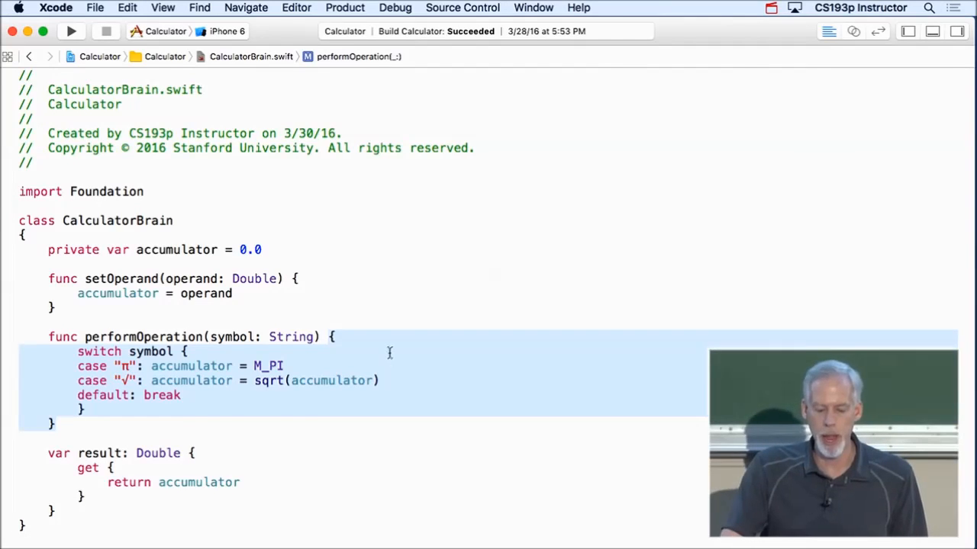
Re-indent the switch statement and run the app in the simulator.
{"action": "key", "text": "cmd+a"}
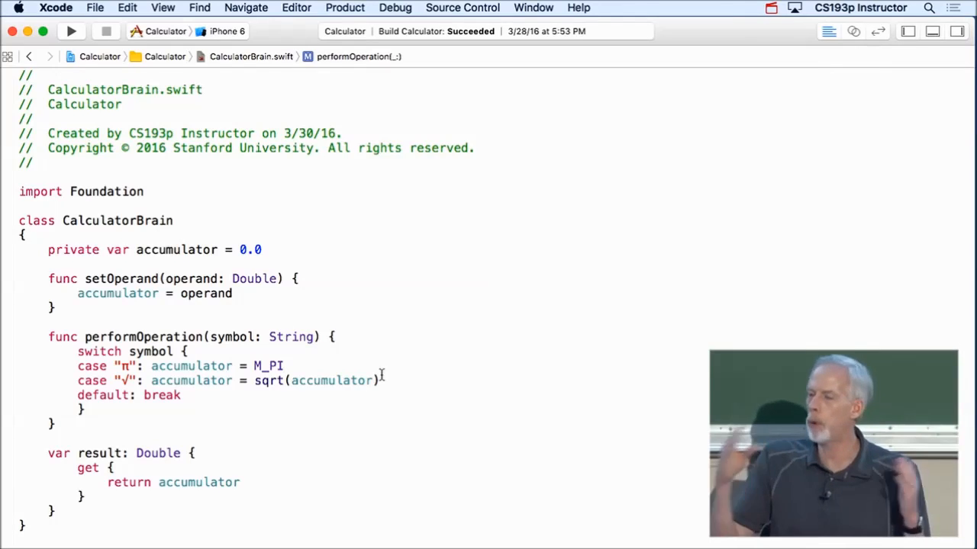
{"action": "left_click", "coordinate": [285, 366]}
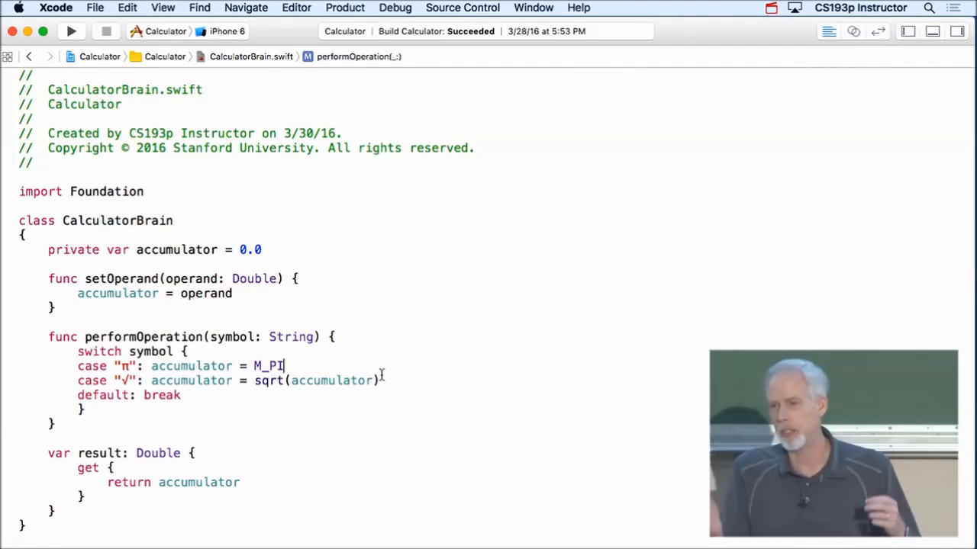
{"action": "left_click", "coordinate": [71, 30]}
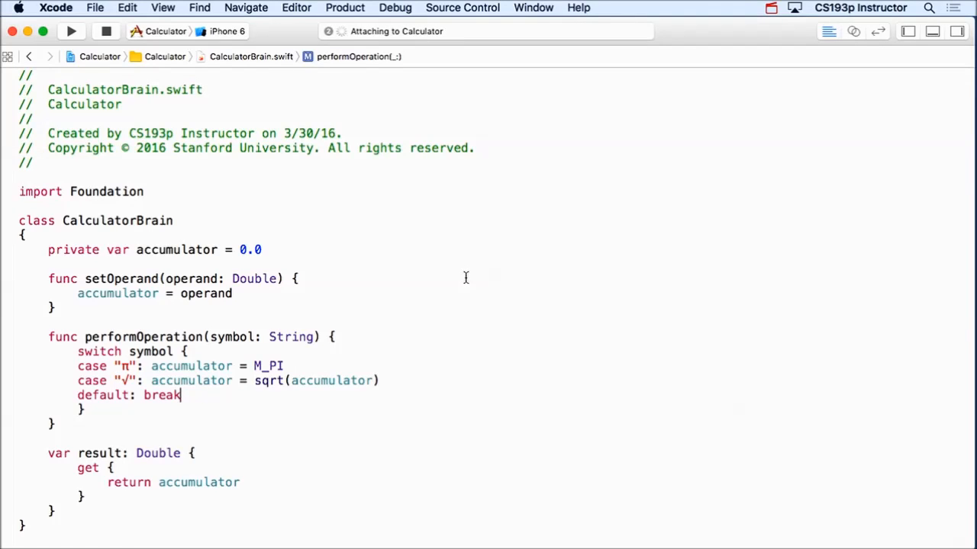
Bring the Simulator forward and apply √ to the displayed number.
{"action": "left_click", "coordinate": [71, 30]}
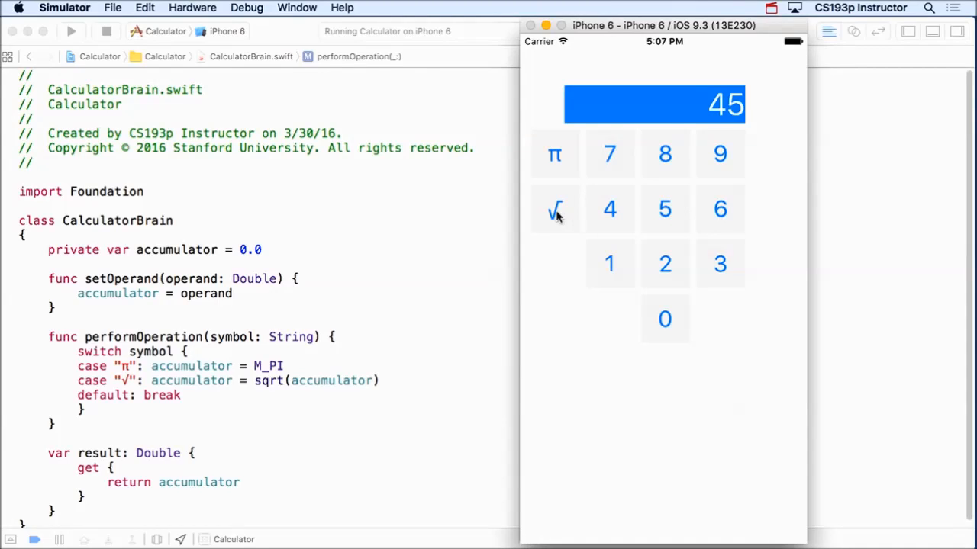
{"action": "left_click", "coordinate": [556, 209]}
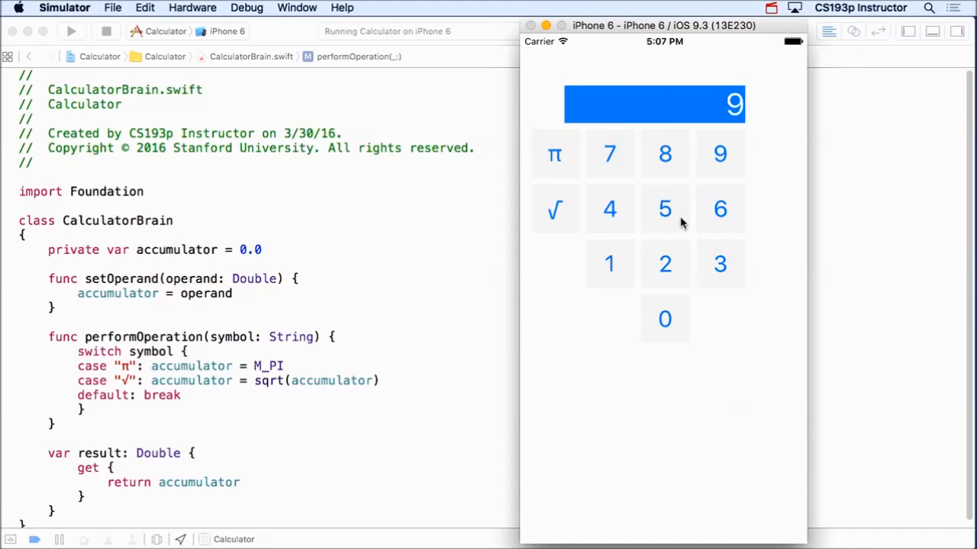